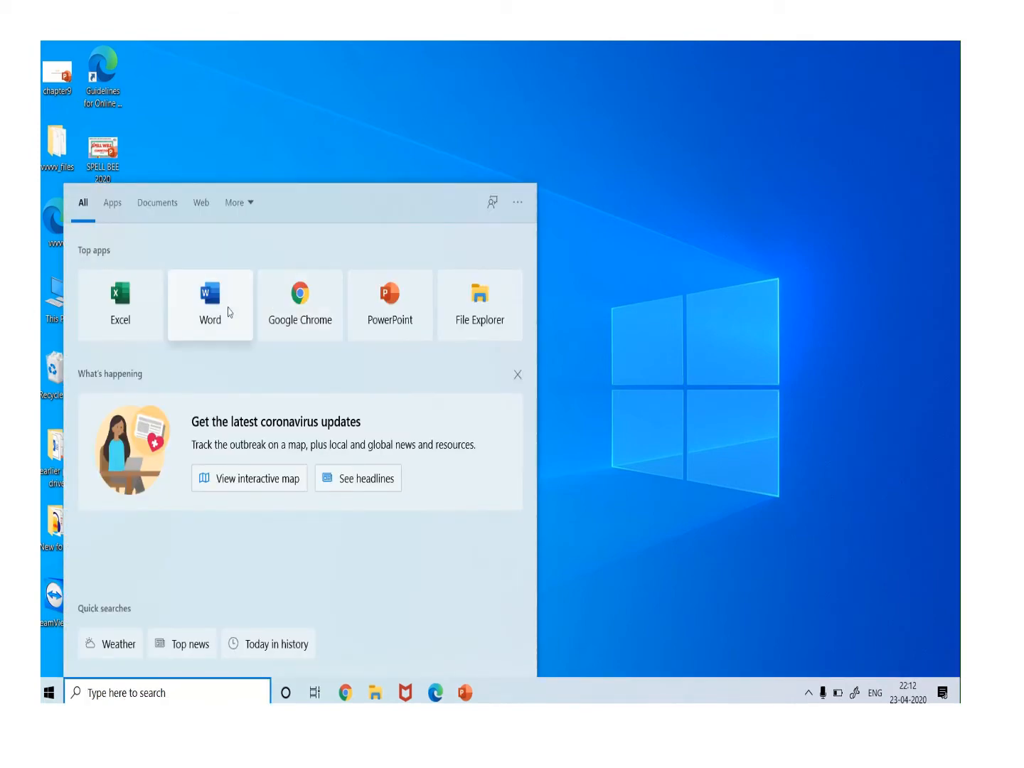
Launch Word from the Start search and create a blank document
click(209, 304)
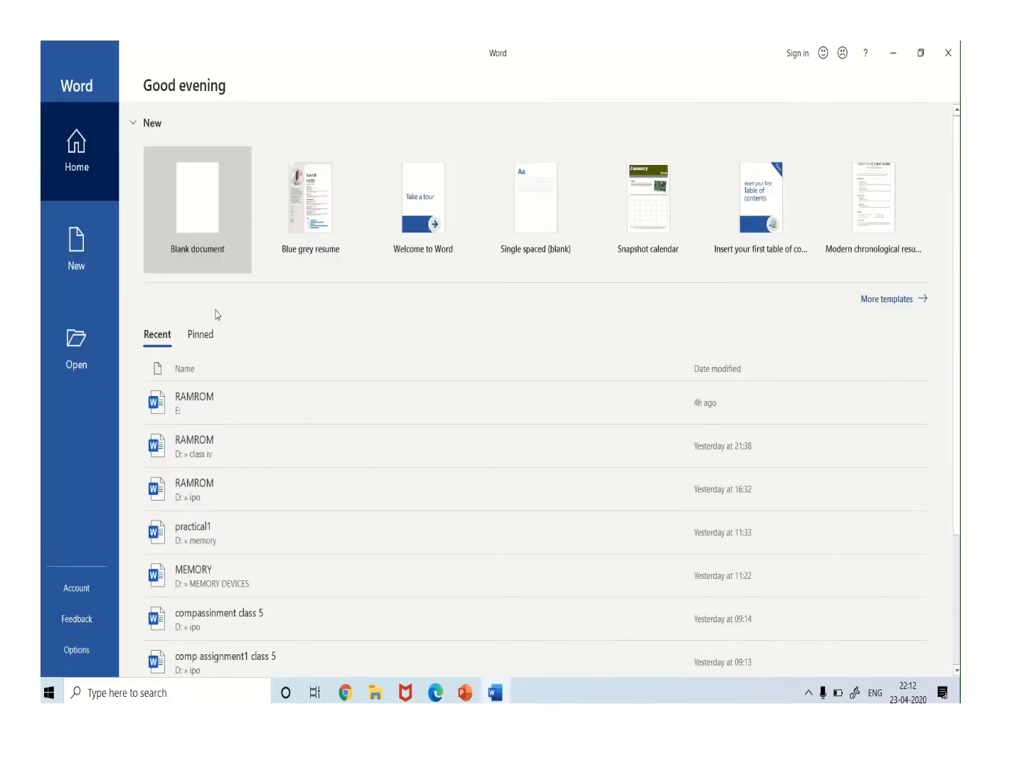
mouse_move(194, 201)
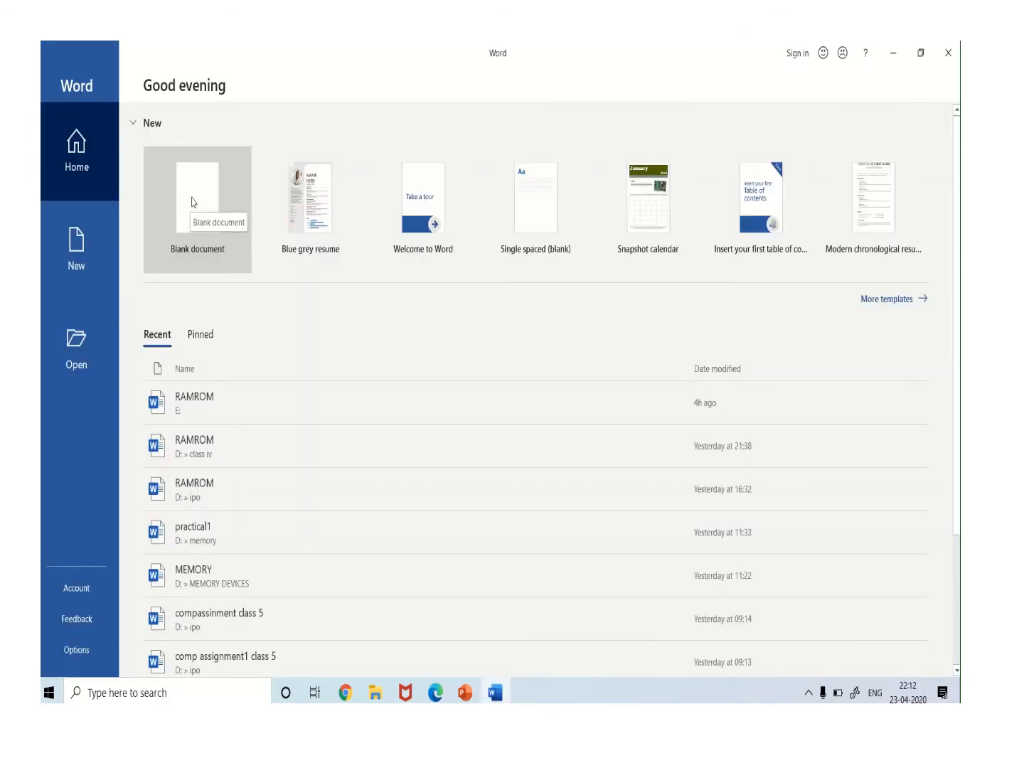
click(197, 208)
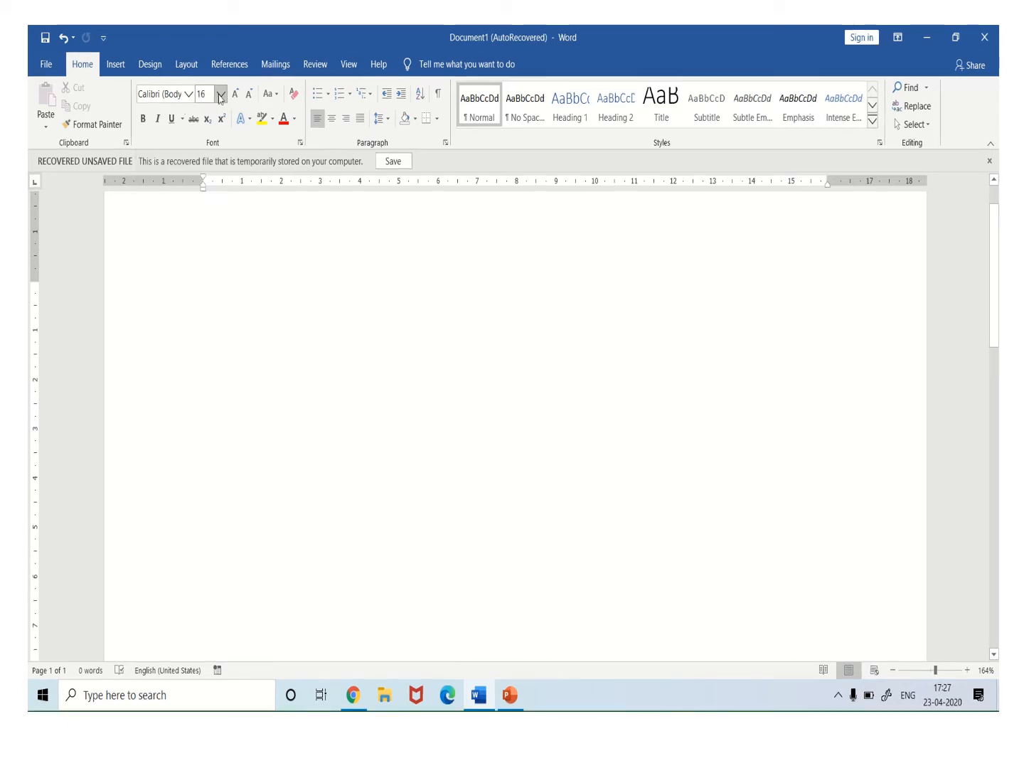
Set the font size to 16 for the new document's text
click(221, 93)
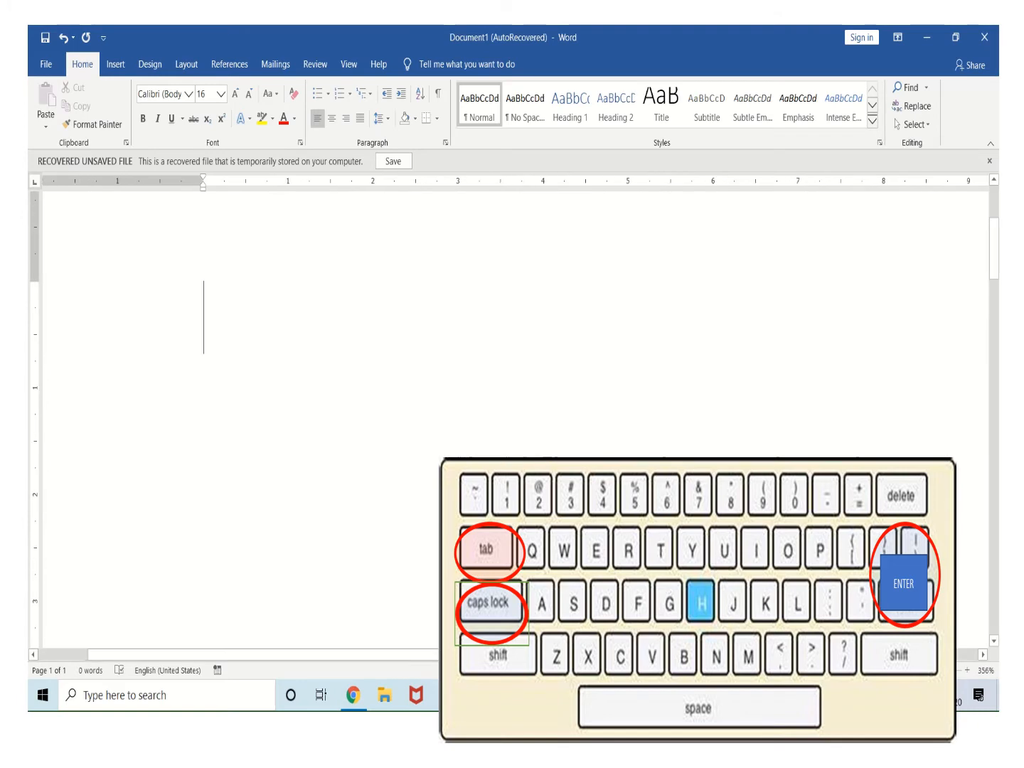
Type the headings RAM and ROM separated by tabs, and pick their font size
text(R)
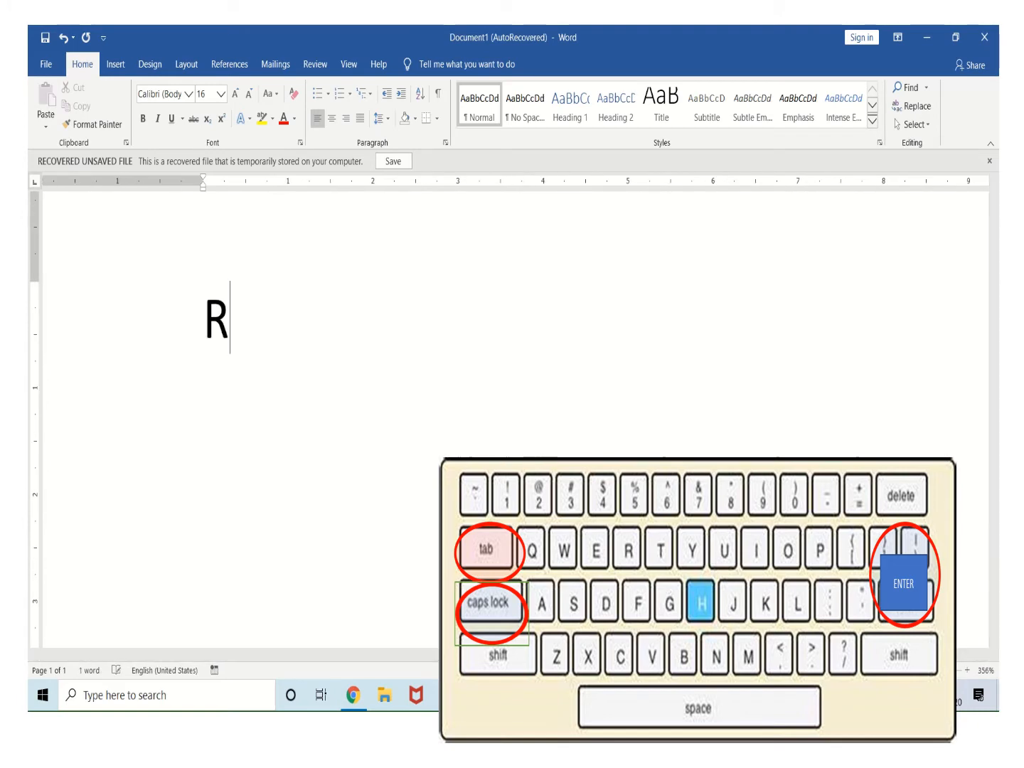
text(AM)
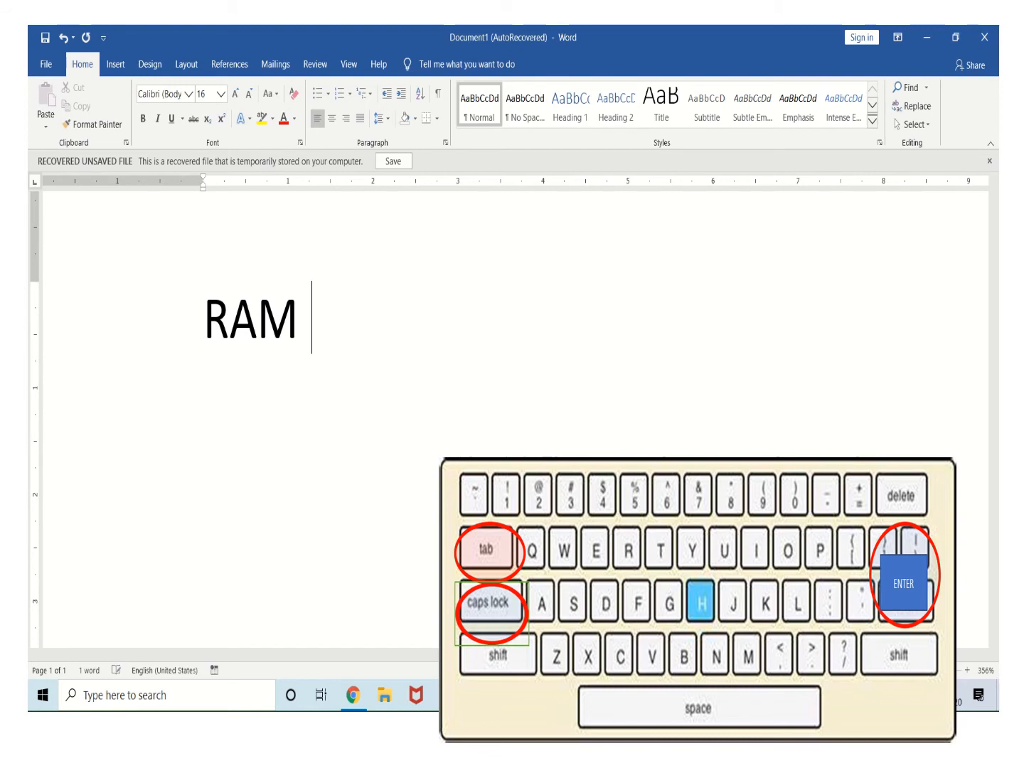
key(tab)
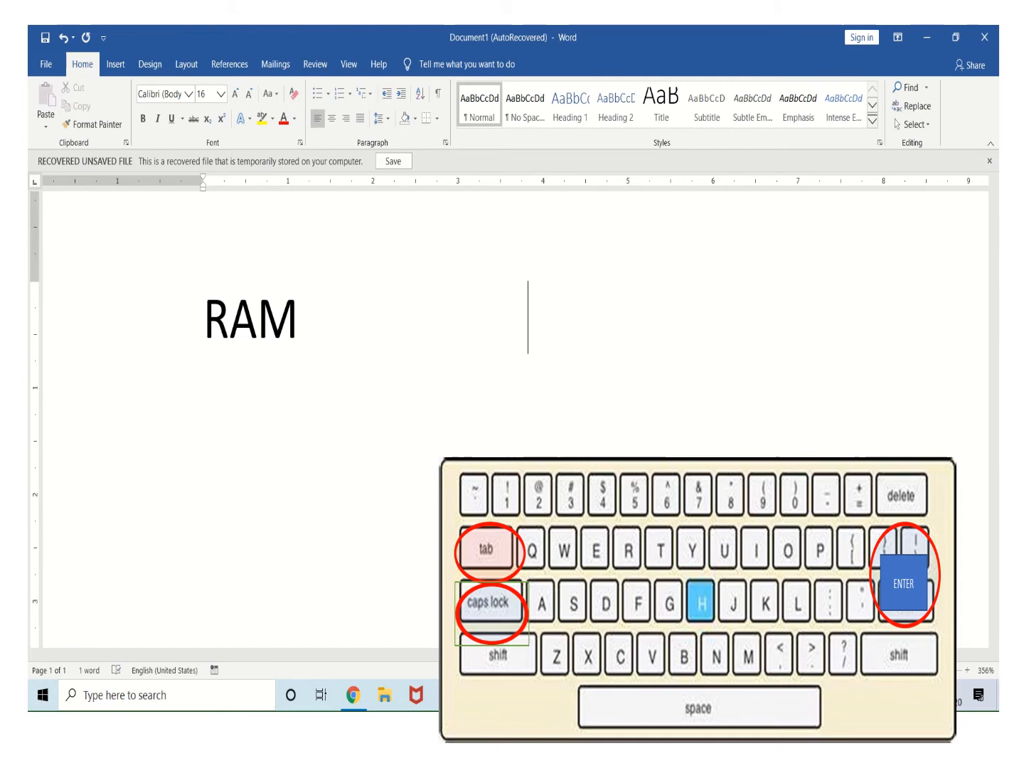
text(R)
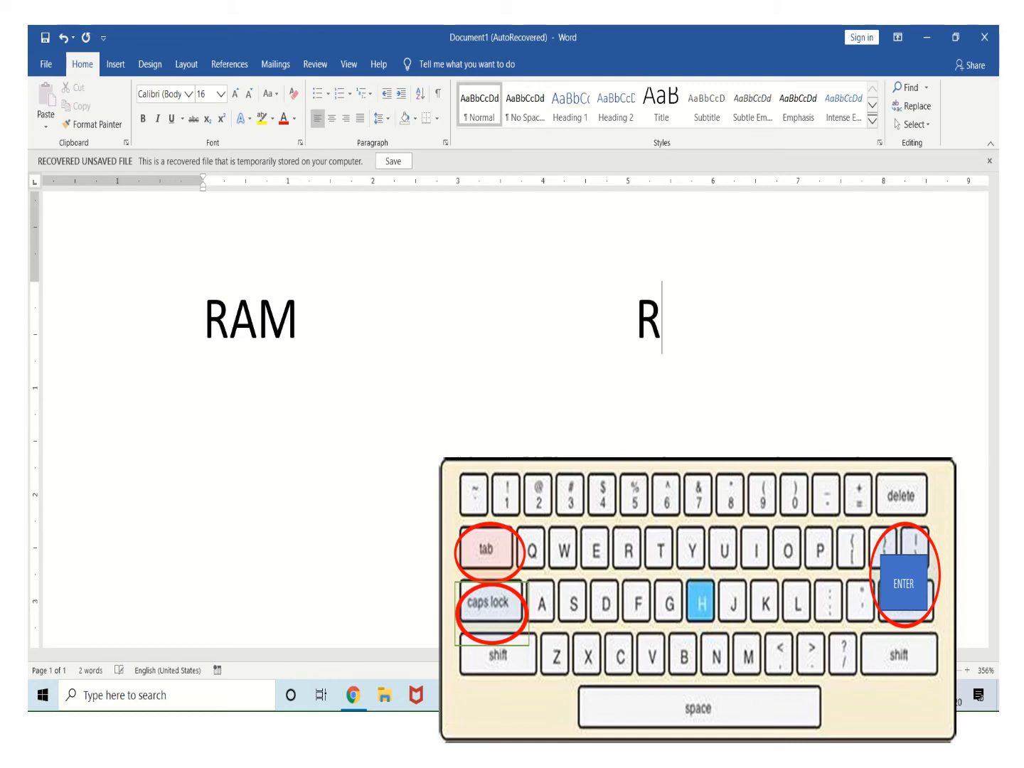
text(OM)
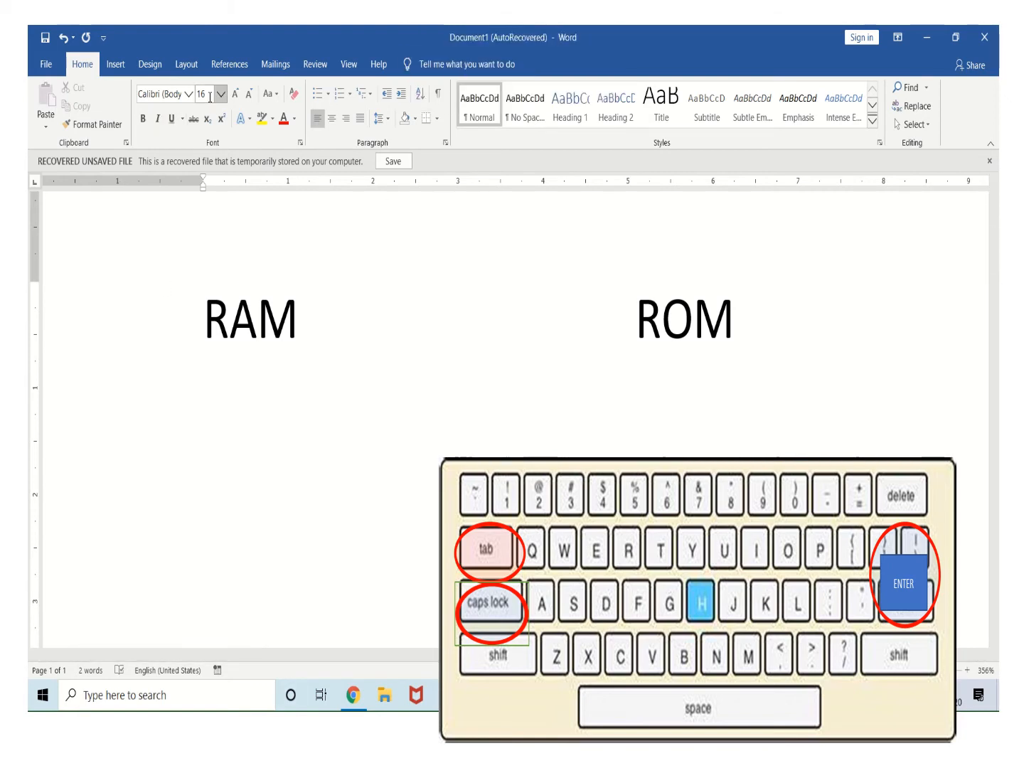
click(221, 94)
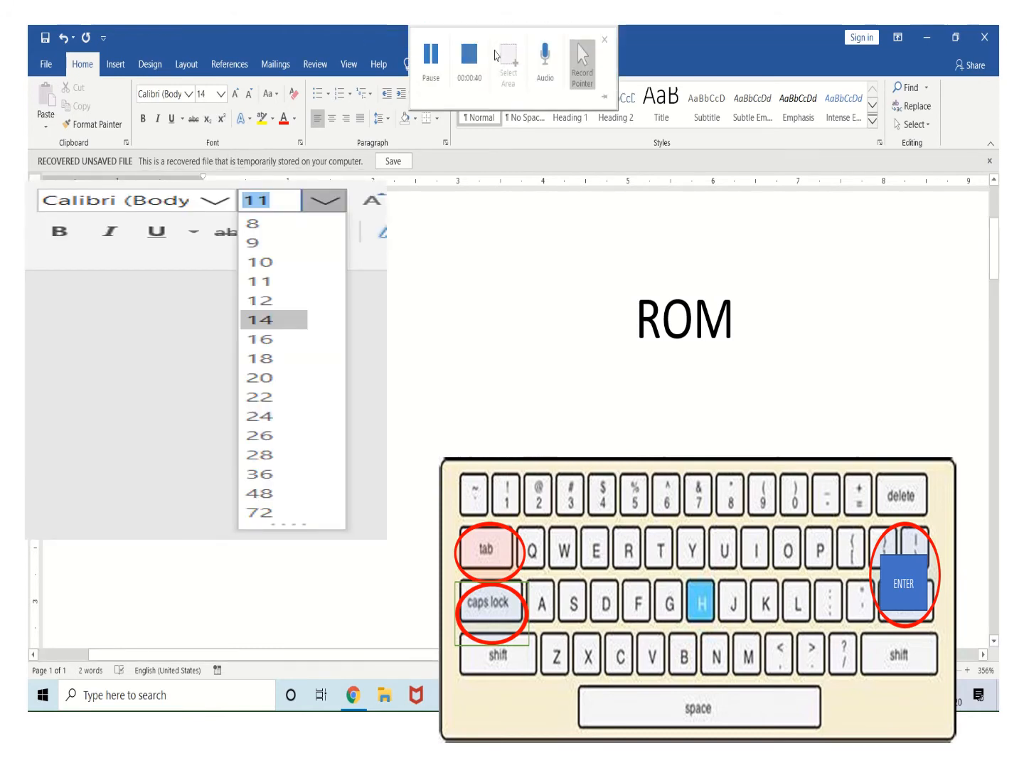
click(469, 58)
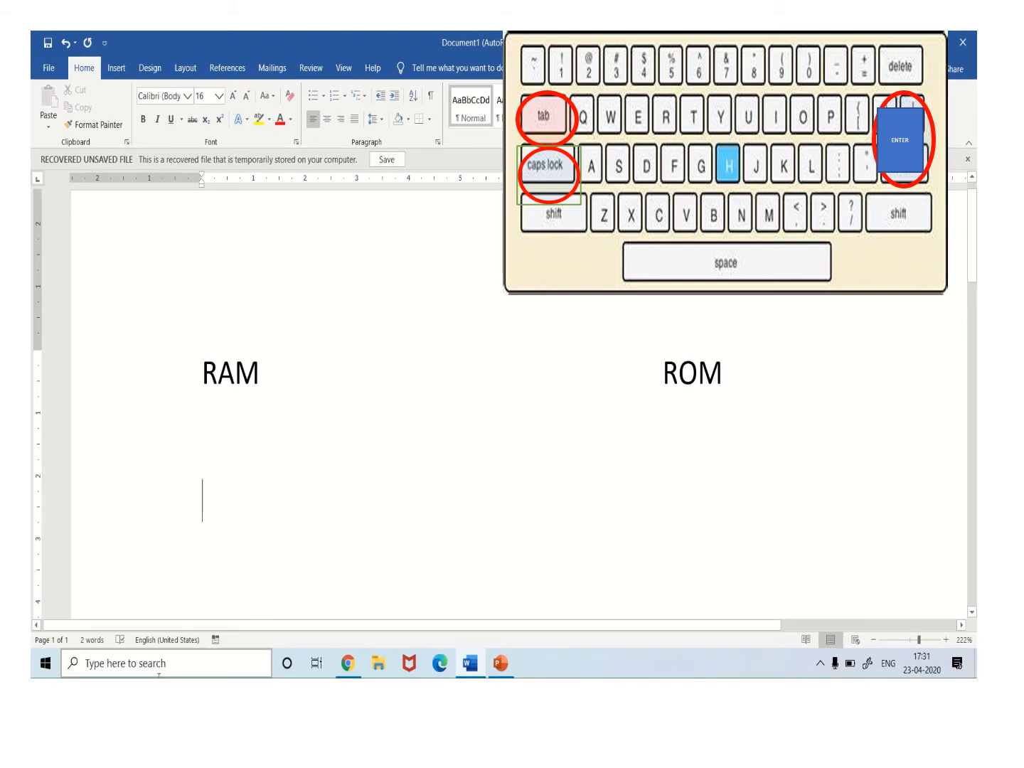
Type 'IT IS A TEMPORARY MEMORY' under the RAM heading
text(I)
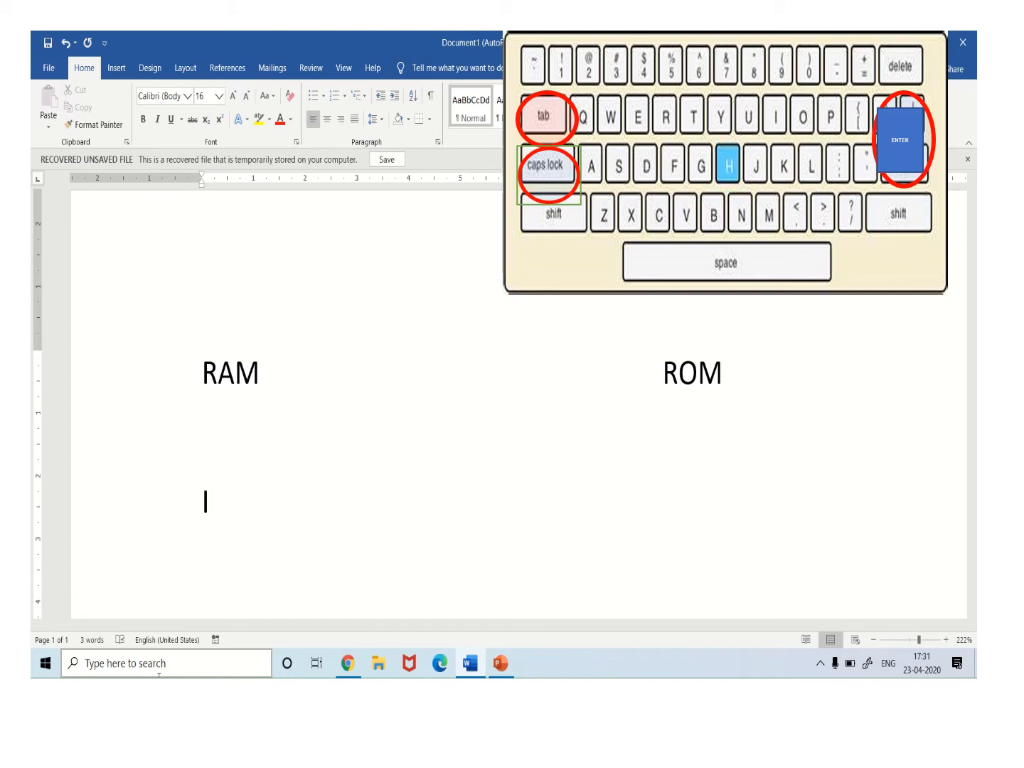
text(T IS)
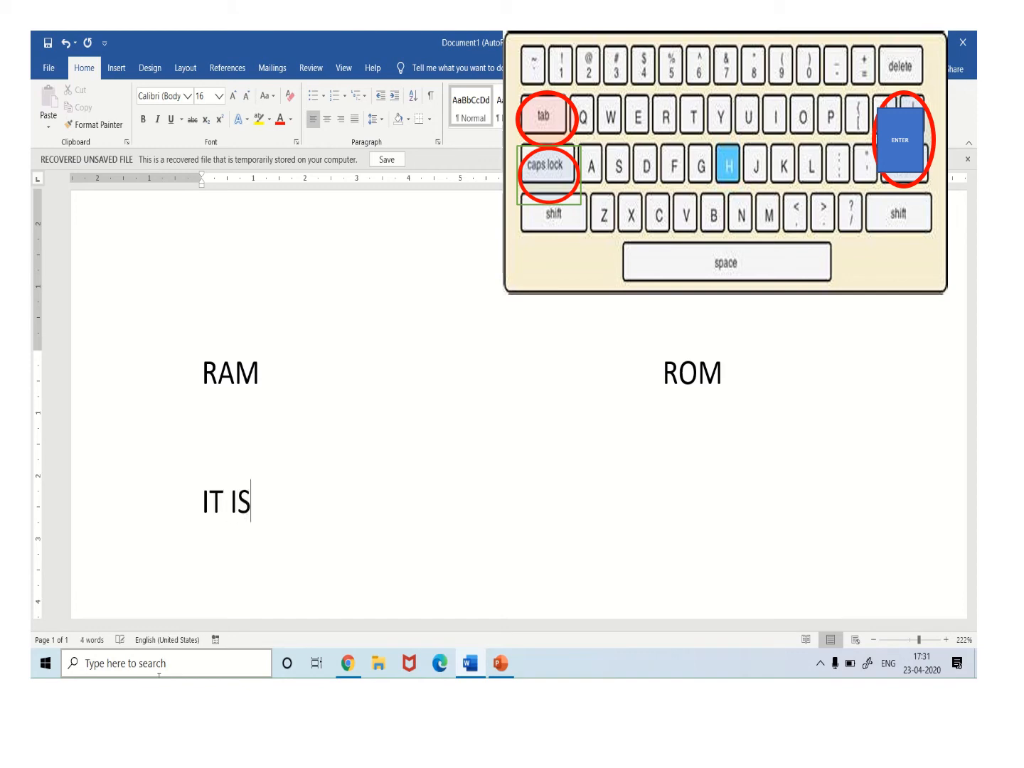
text(A)
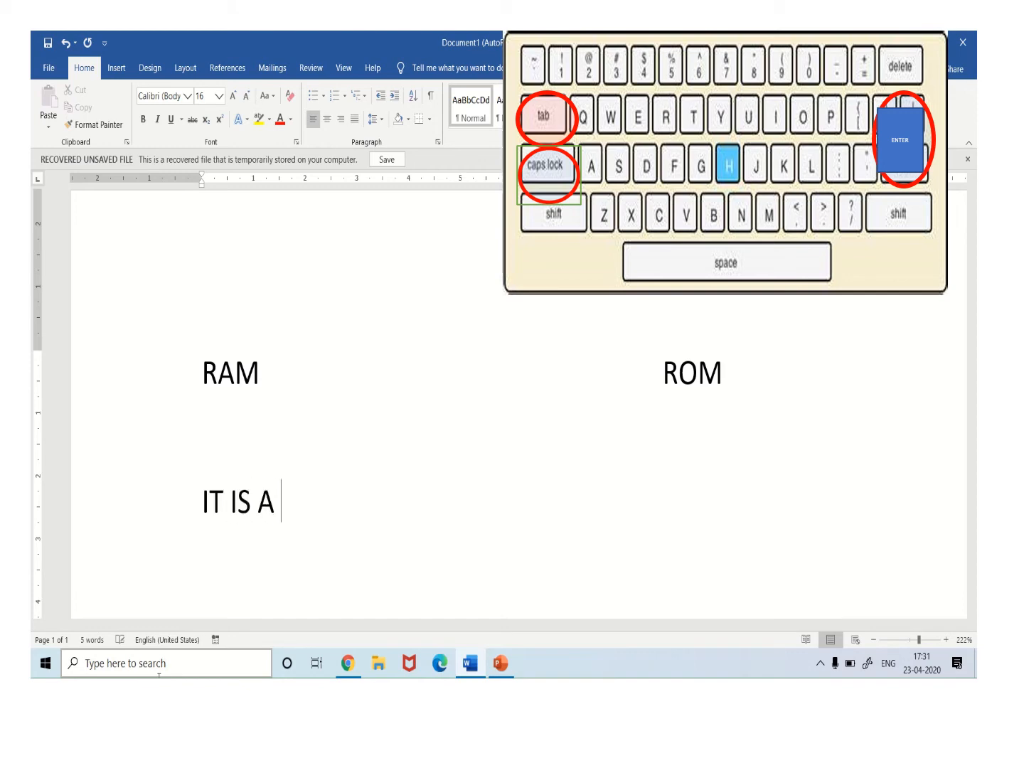
text(TEMPOR)
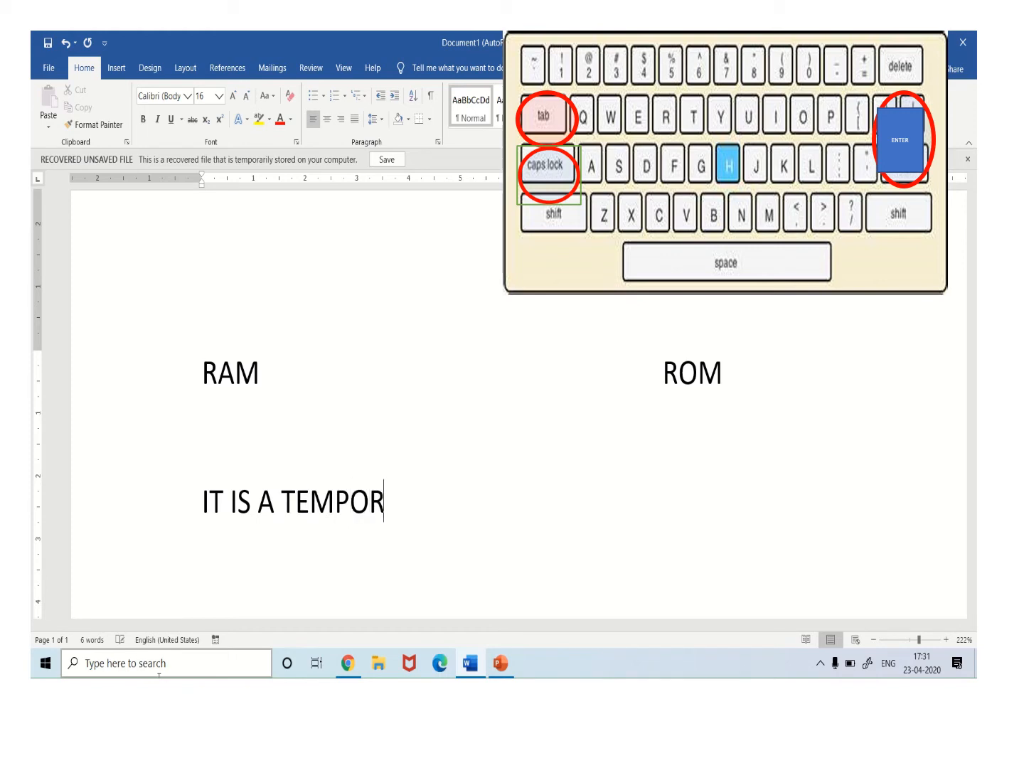
text(ARY M)
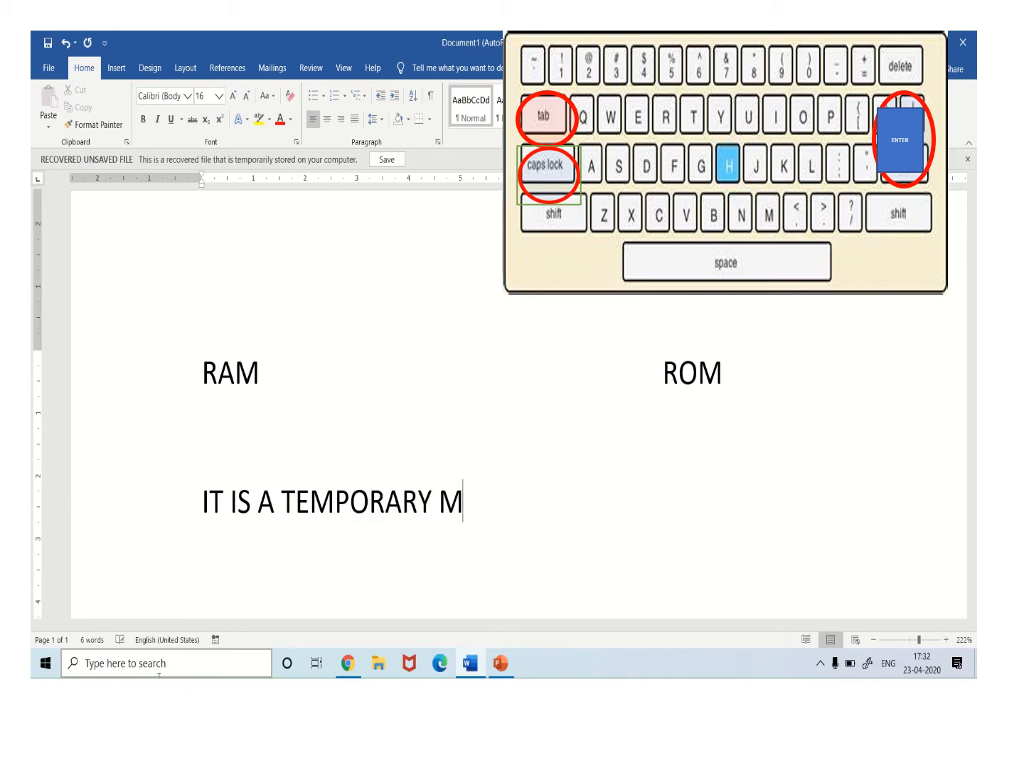
text(EMO)
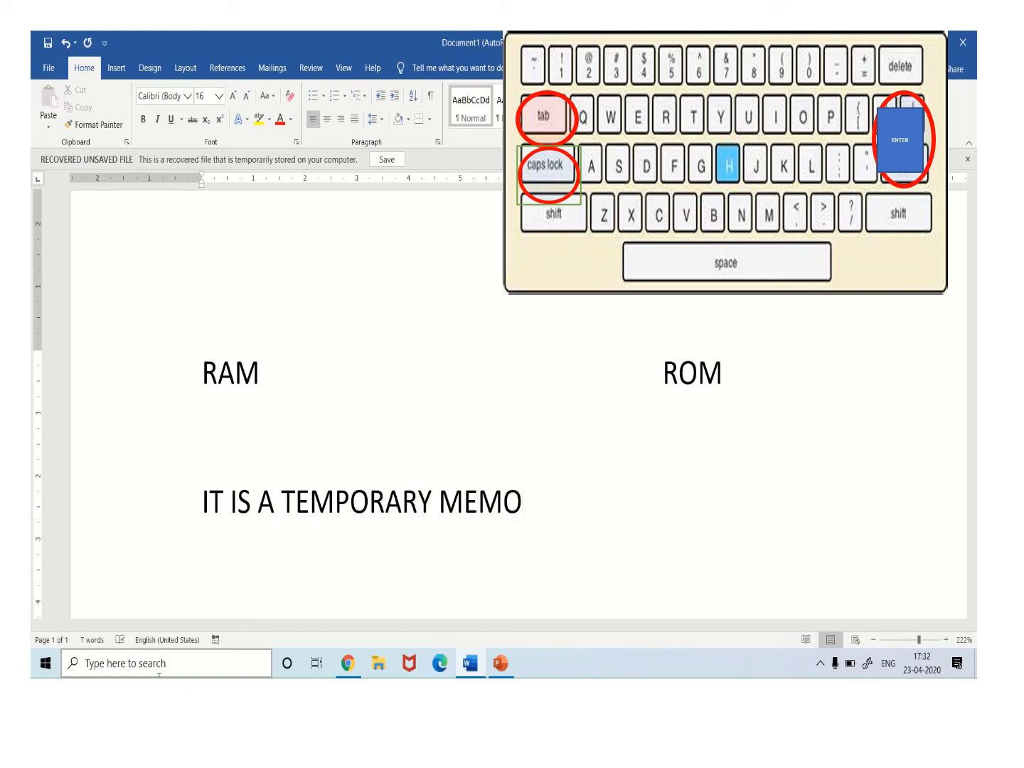
text(RY)
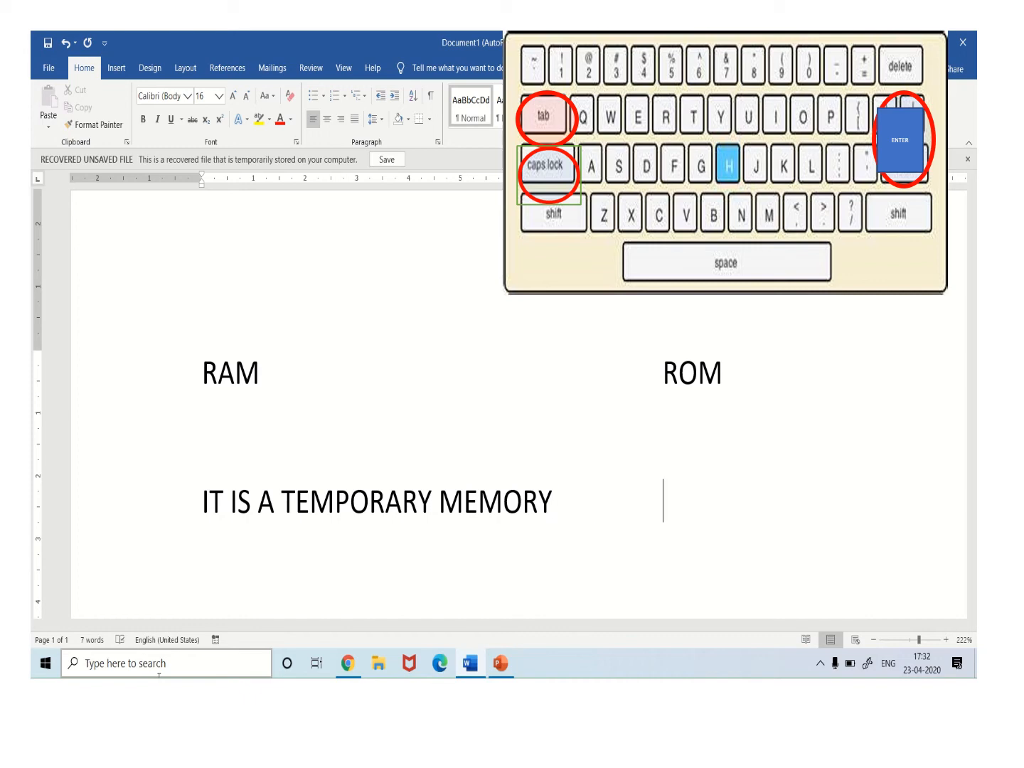
Type 'IT IS A PERMANENT MEMORY' under the ROM heading
text(IT)
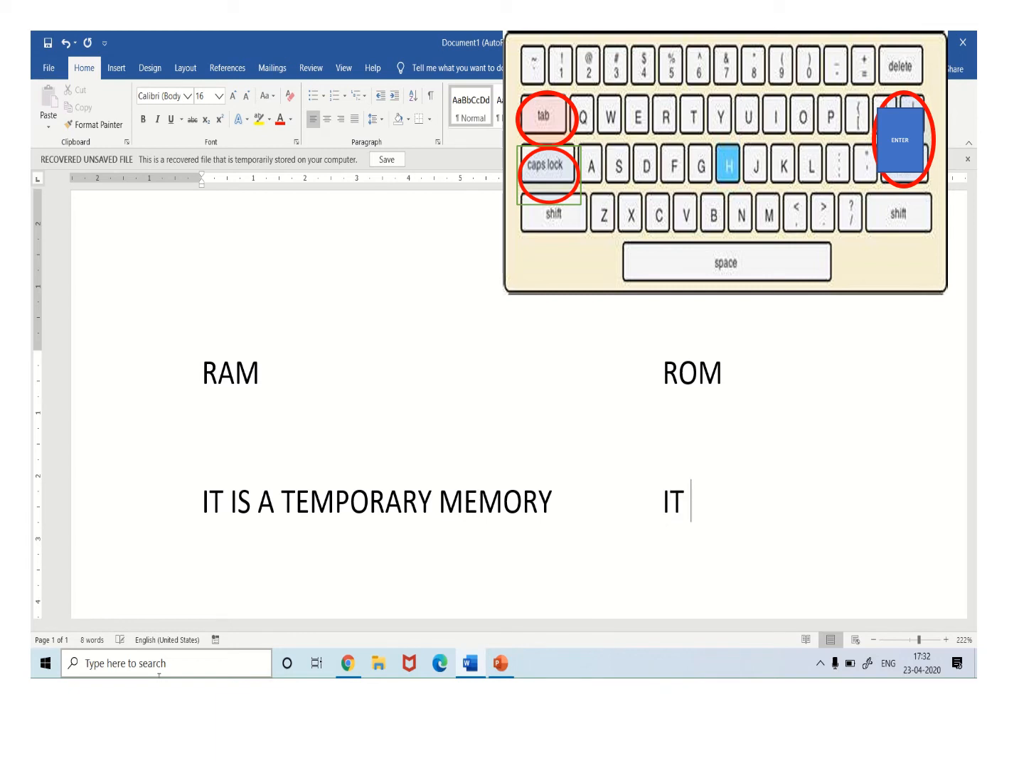
text(IS A)
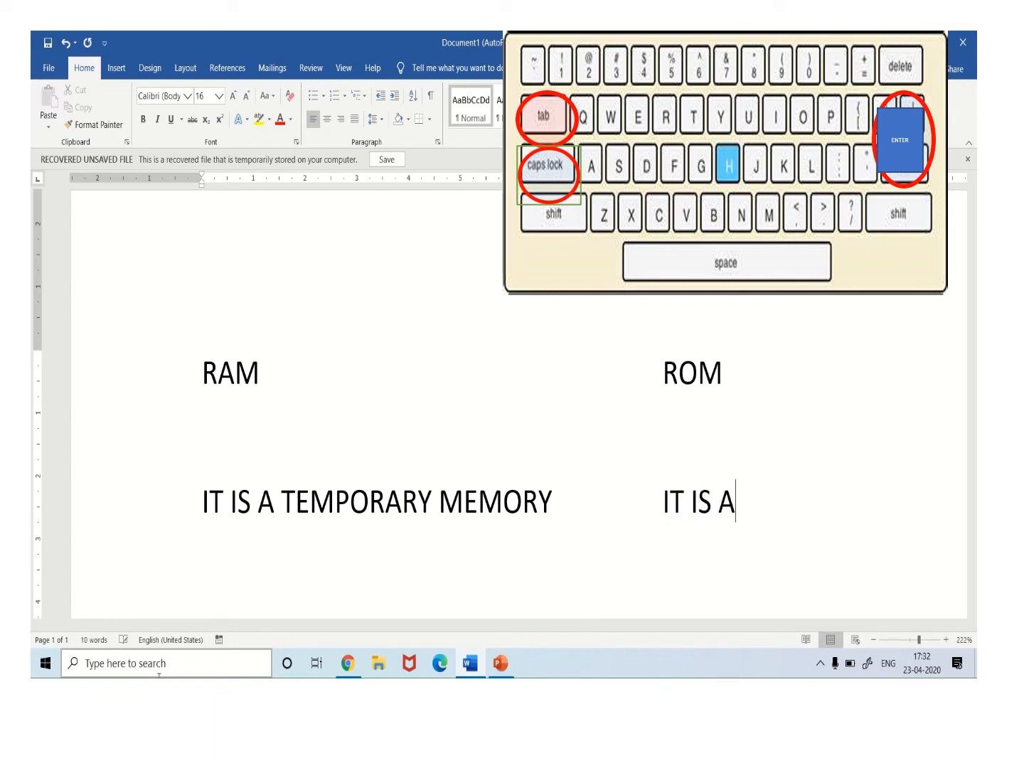
text(PERM)
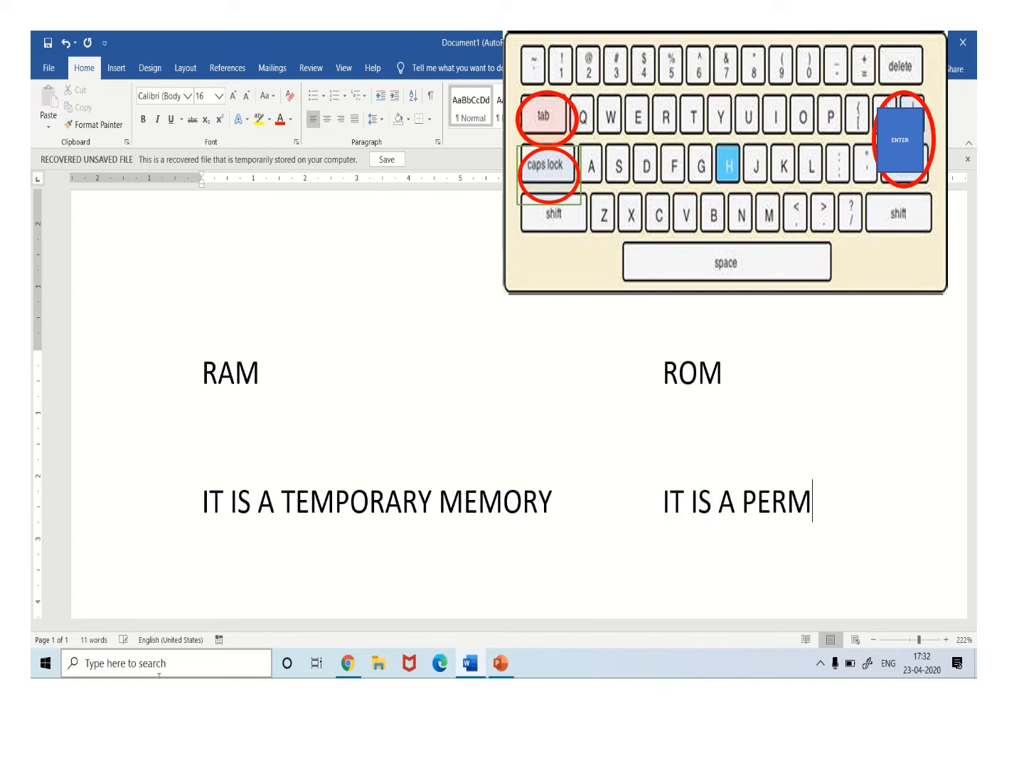
text(AM)
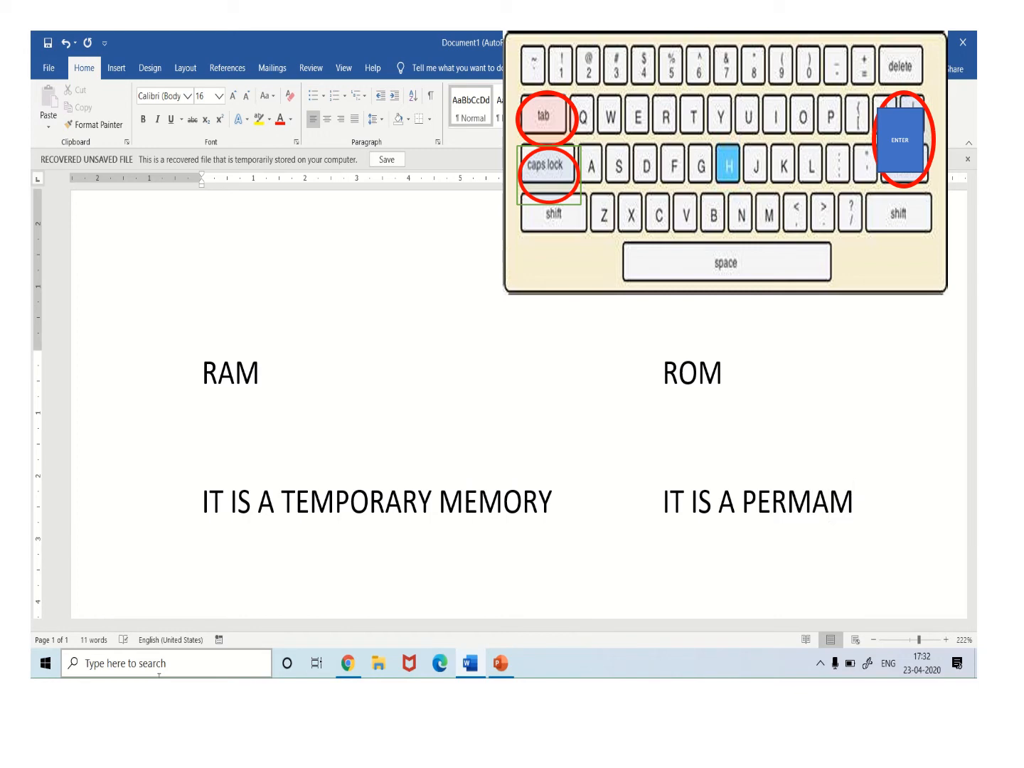
text(NENT MEMOR)
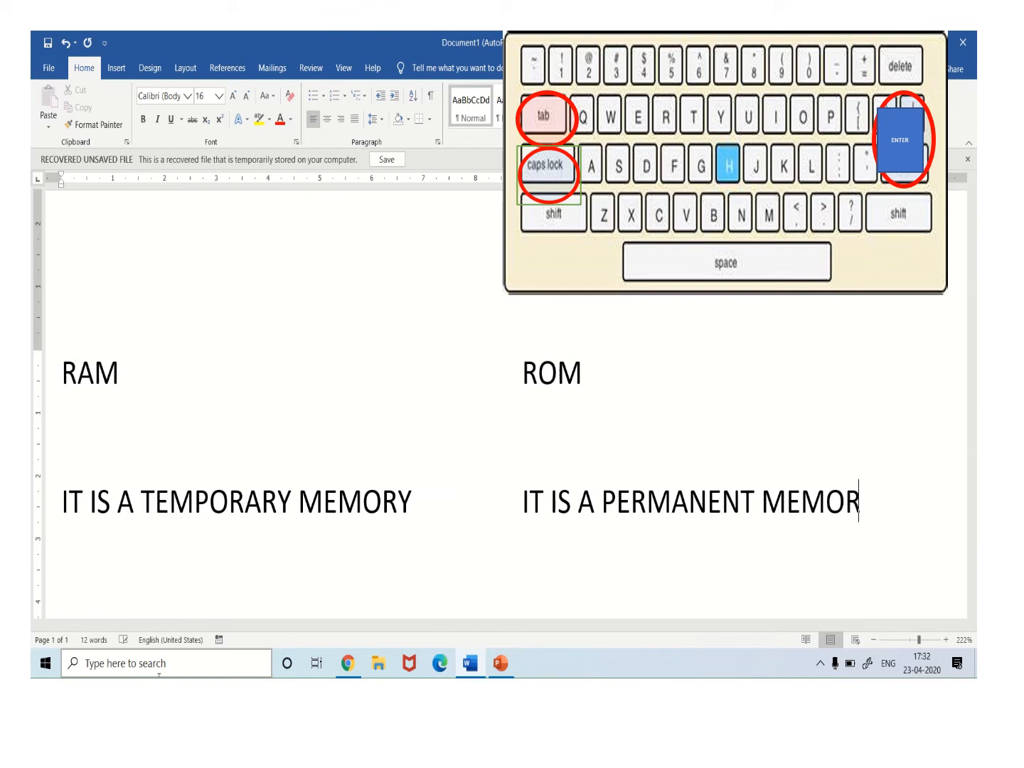
text(Y)
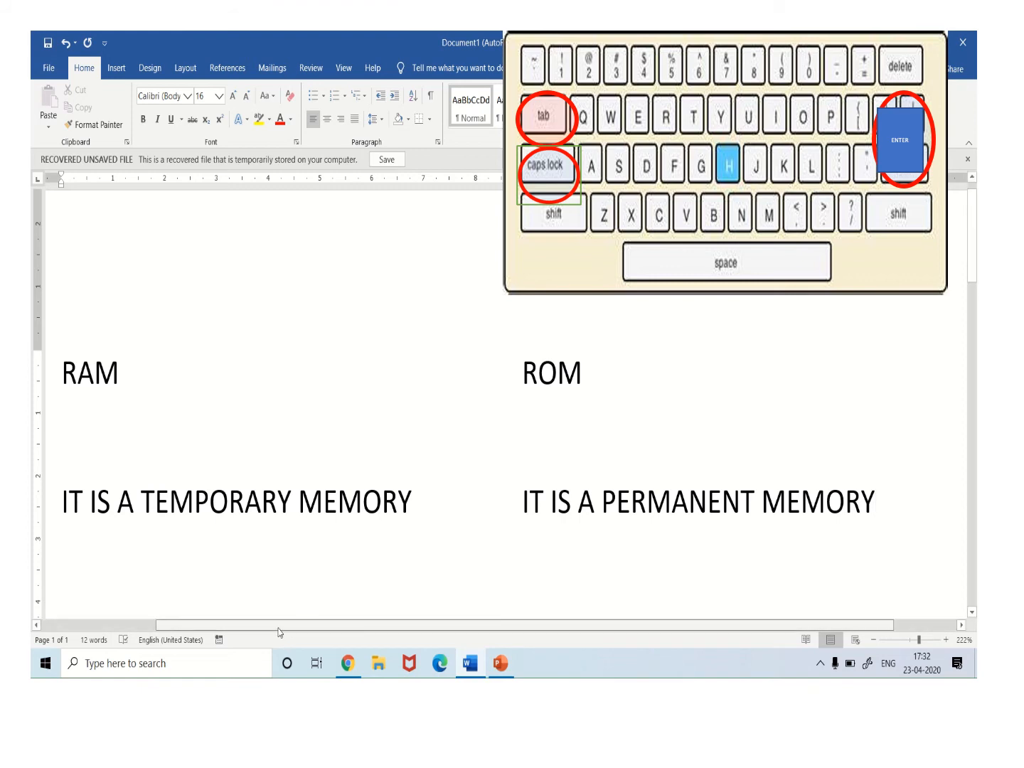
Type 'RANDOM ACCESS MEMORY' on a new line under RAM
scroll(right, 3)
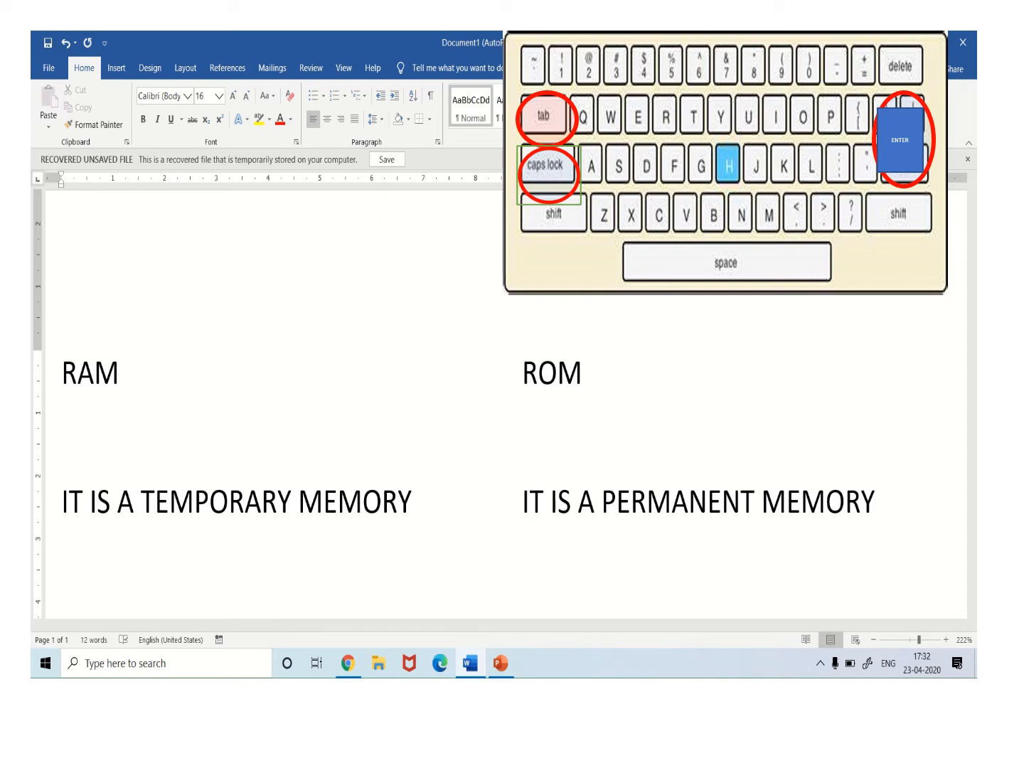
text(RANDOM A)
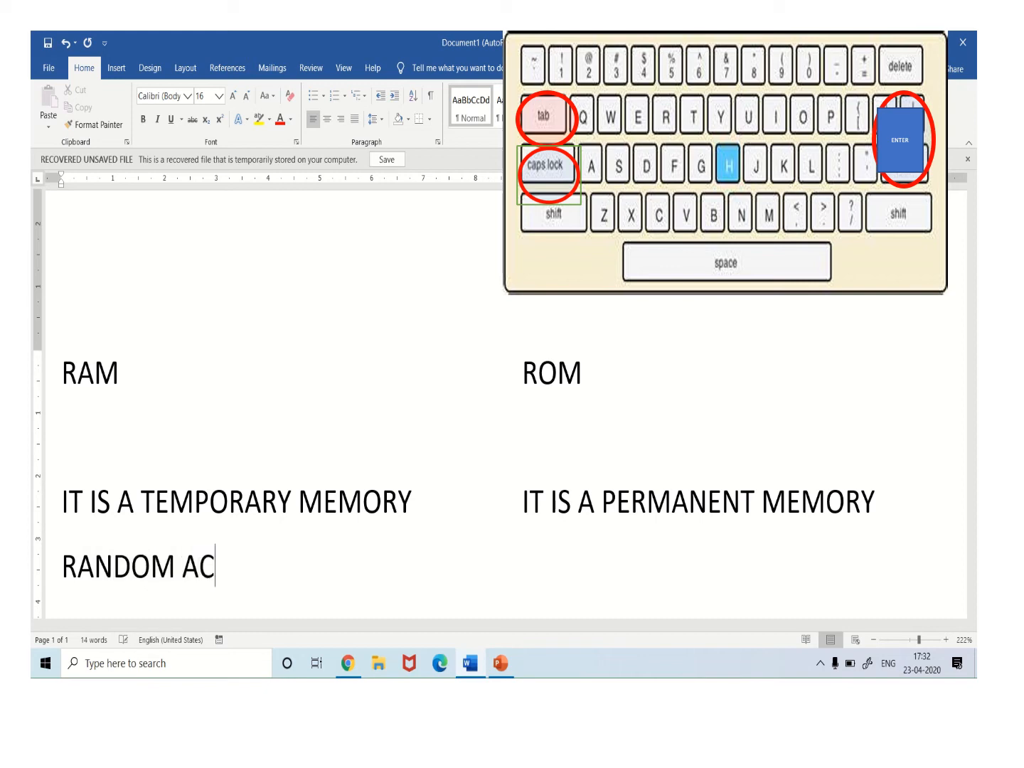
text(CESS)
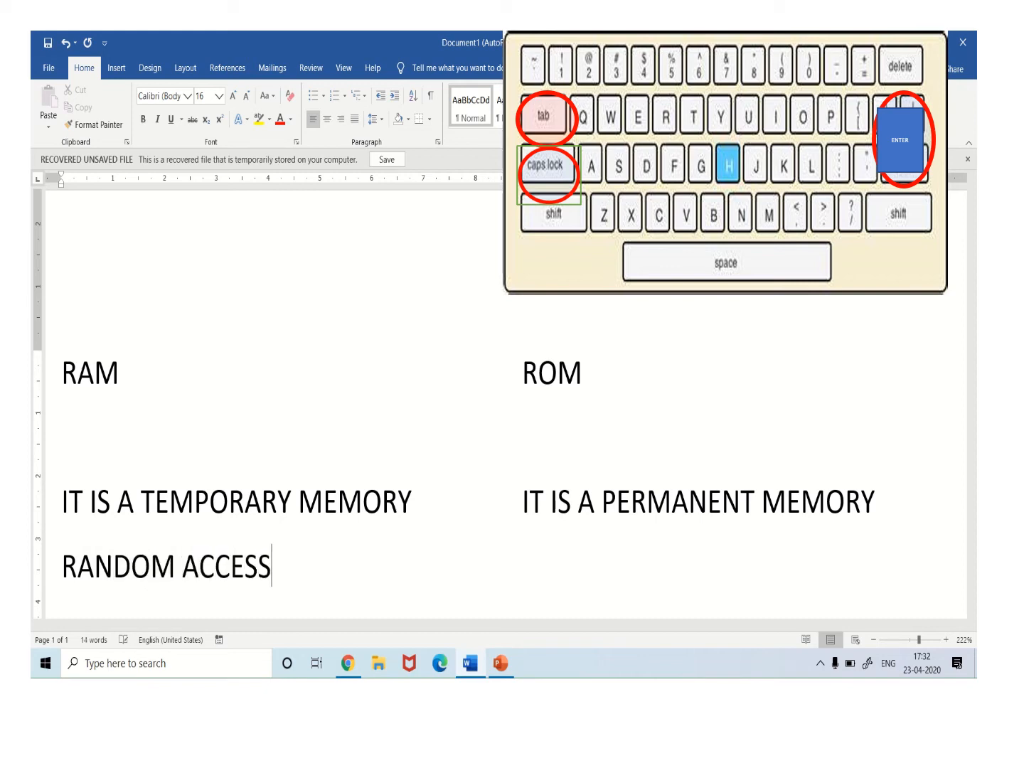
text(MEMORY)
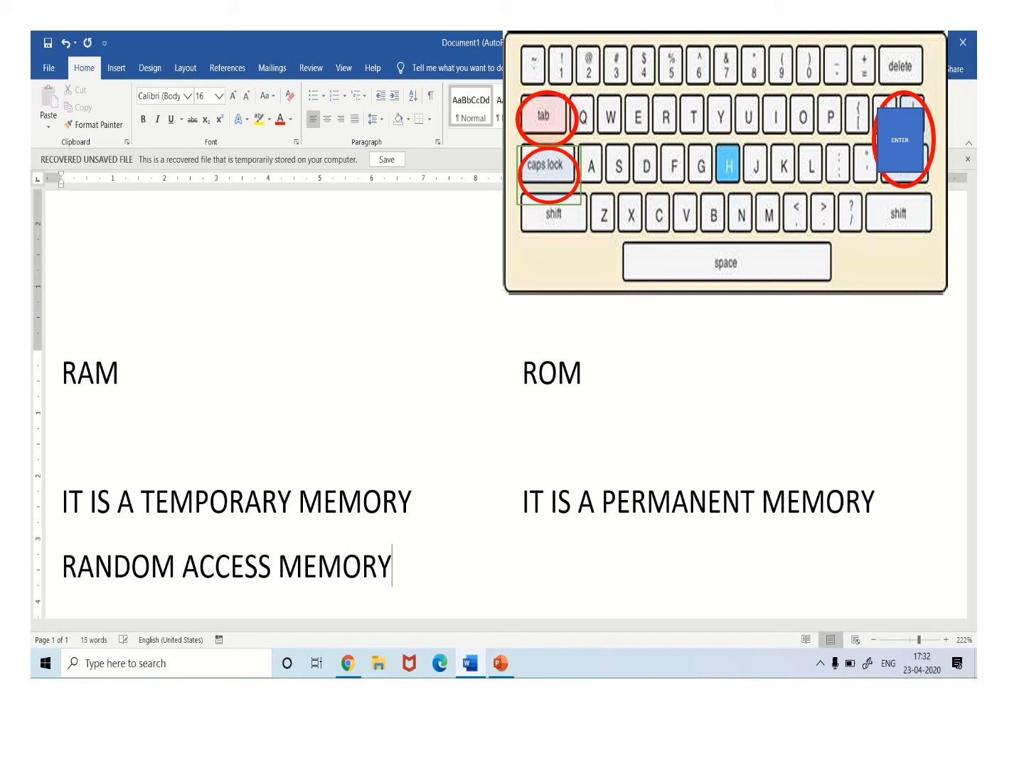
Type 'READ ONLY MEMORY' in the ROM column of that line
click(526, 564)
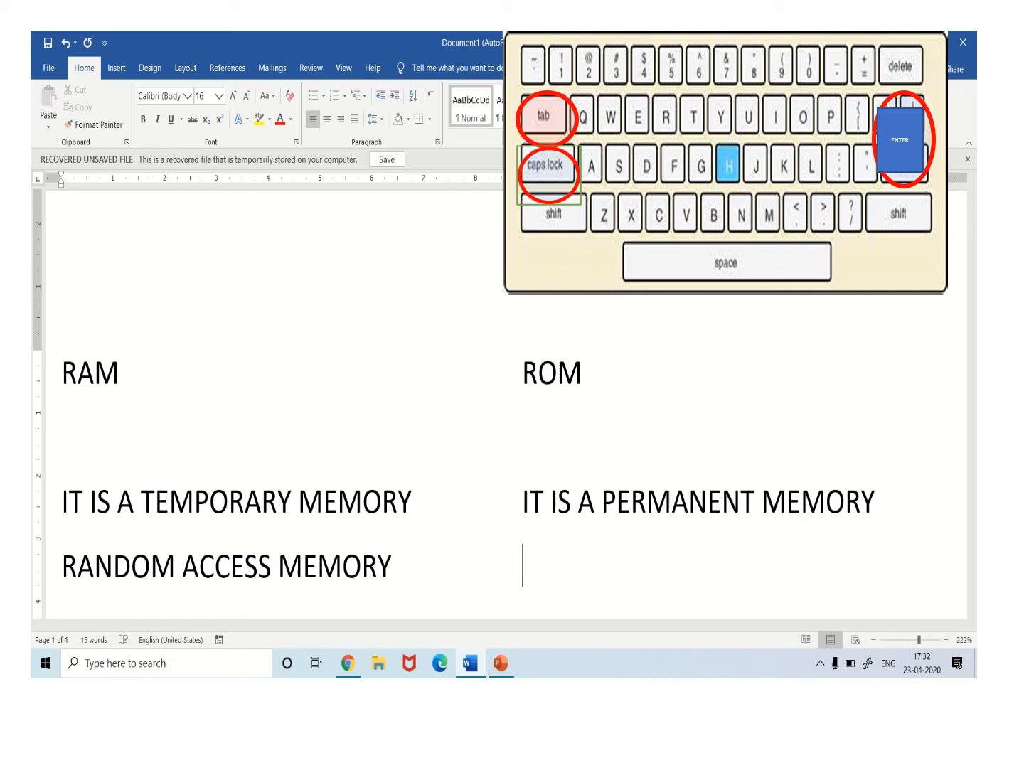
text(R)
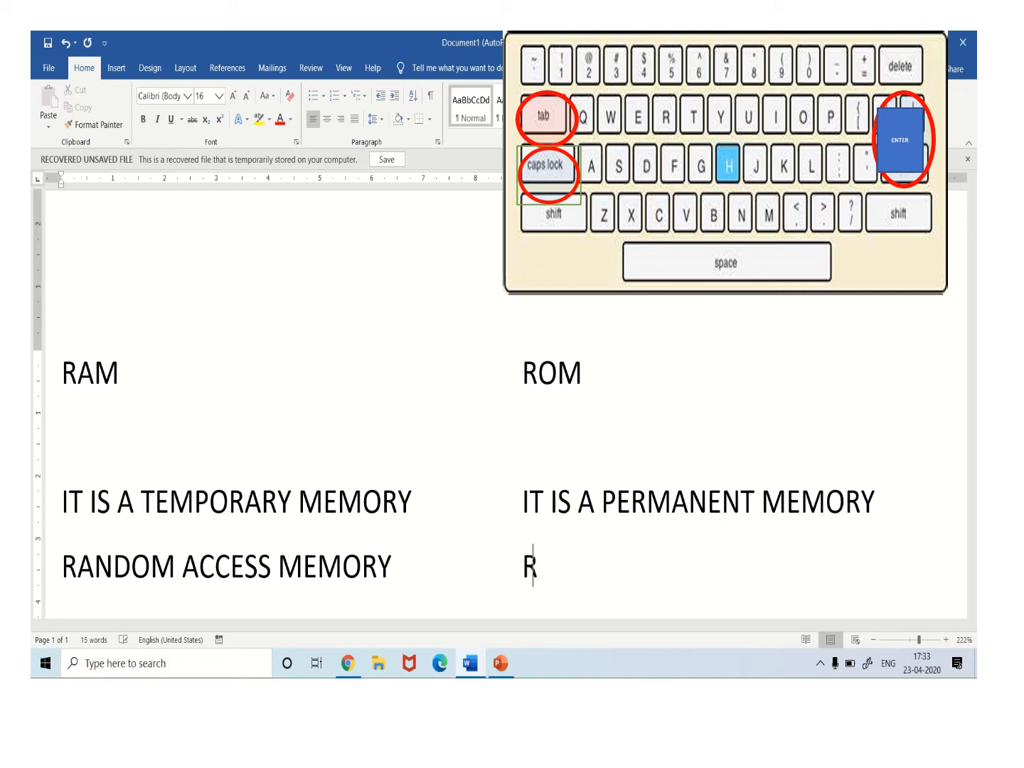
text(EAD O)
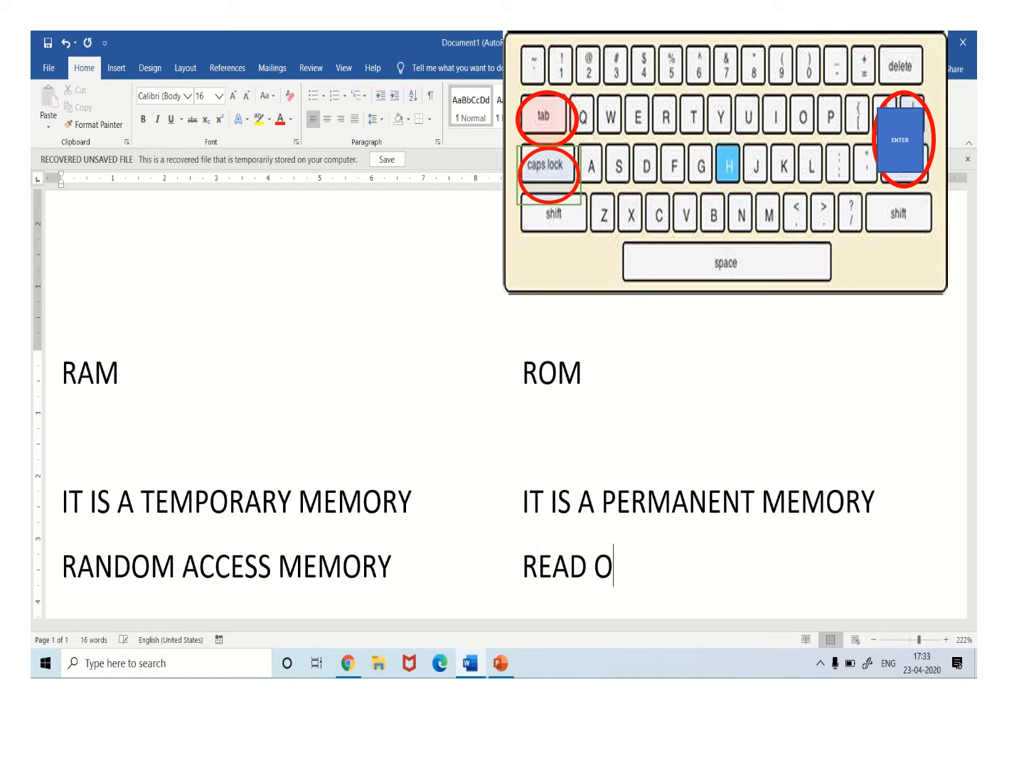
text(NLY)
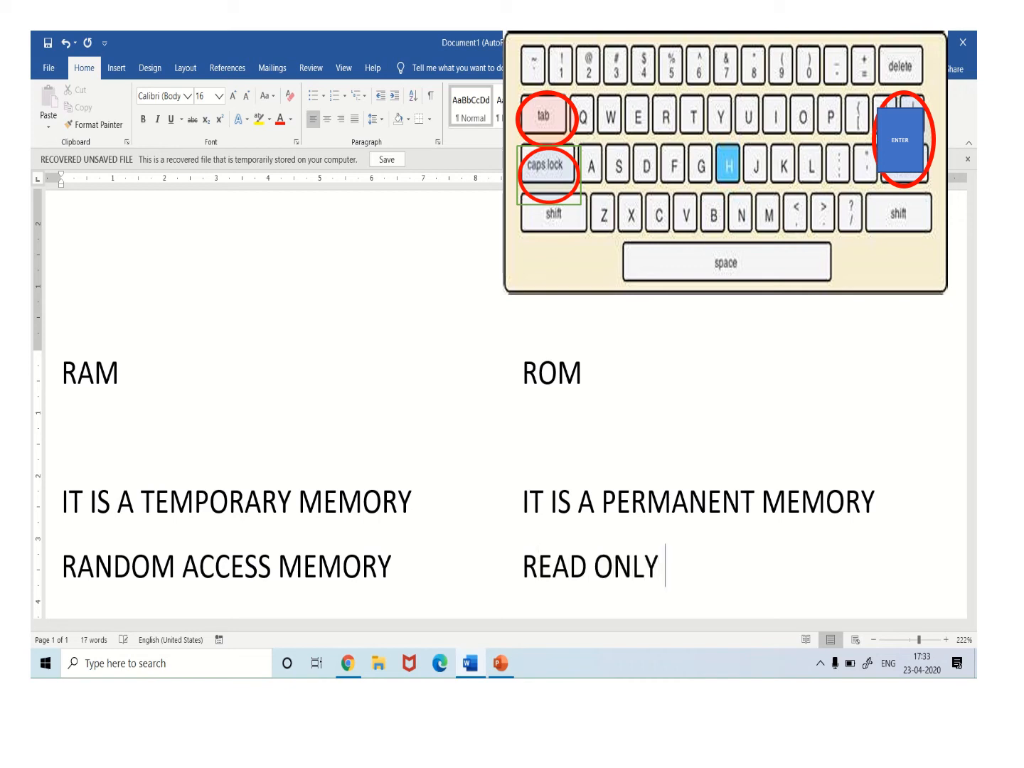
text(MEM)
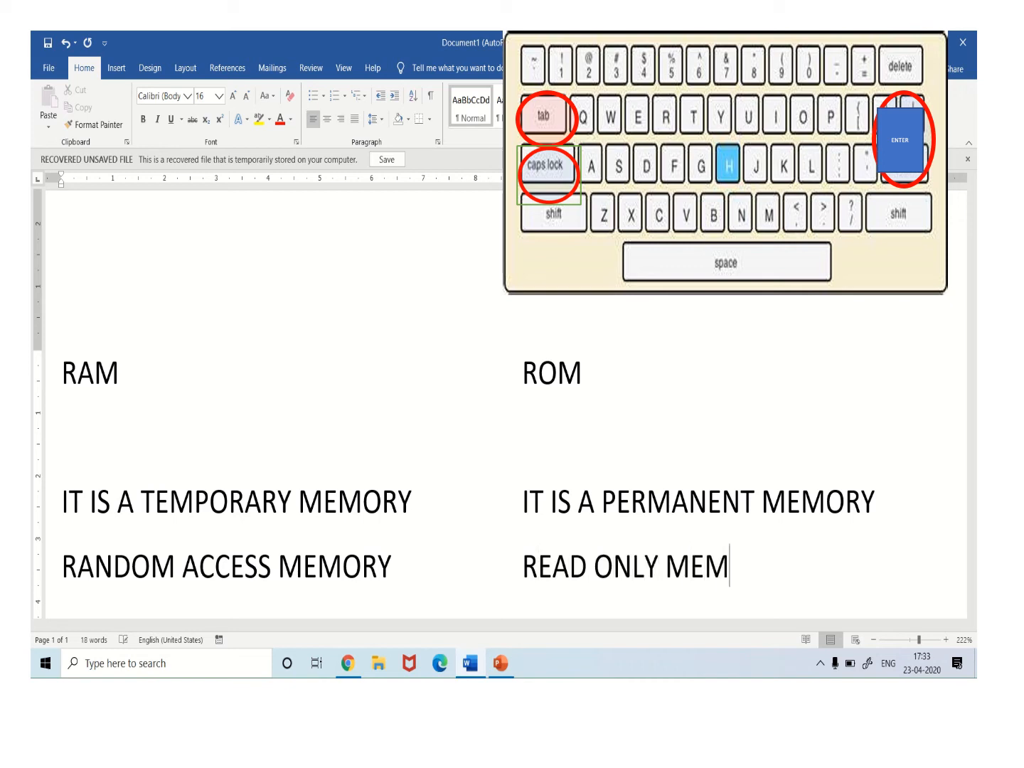
text(ORY)
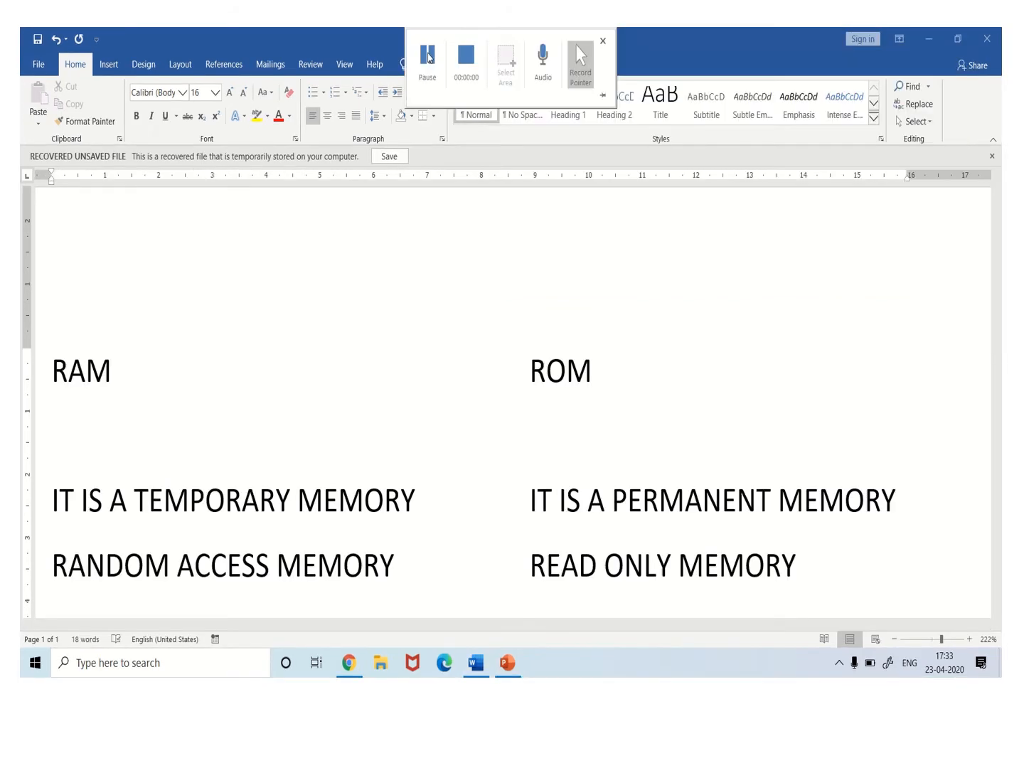
click(603, 40)
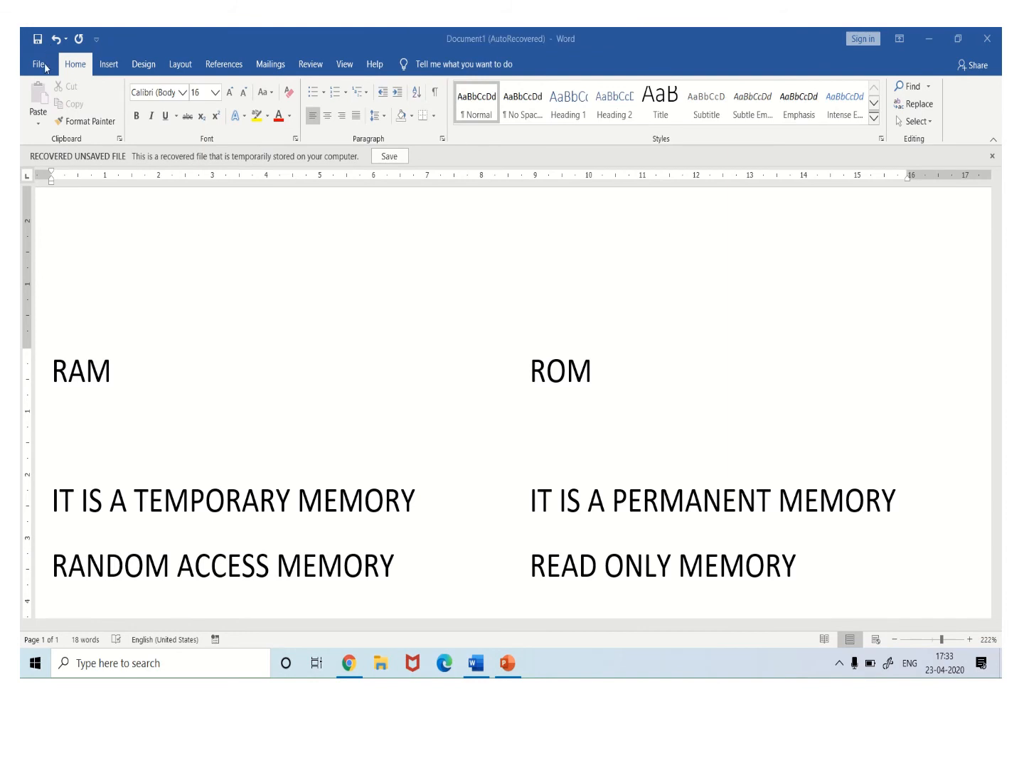
key(ctrl+s)
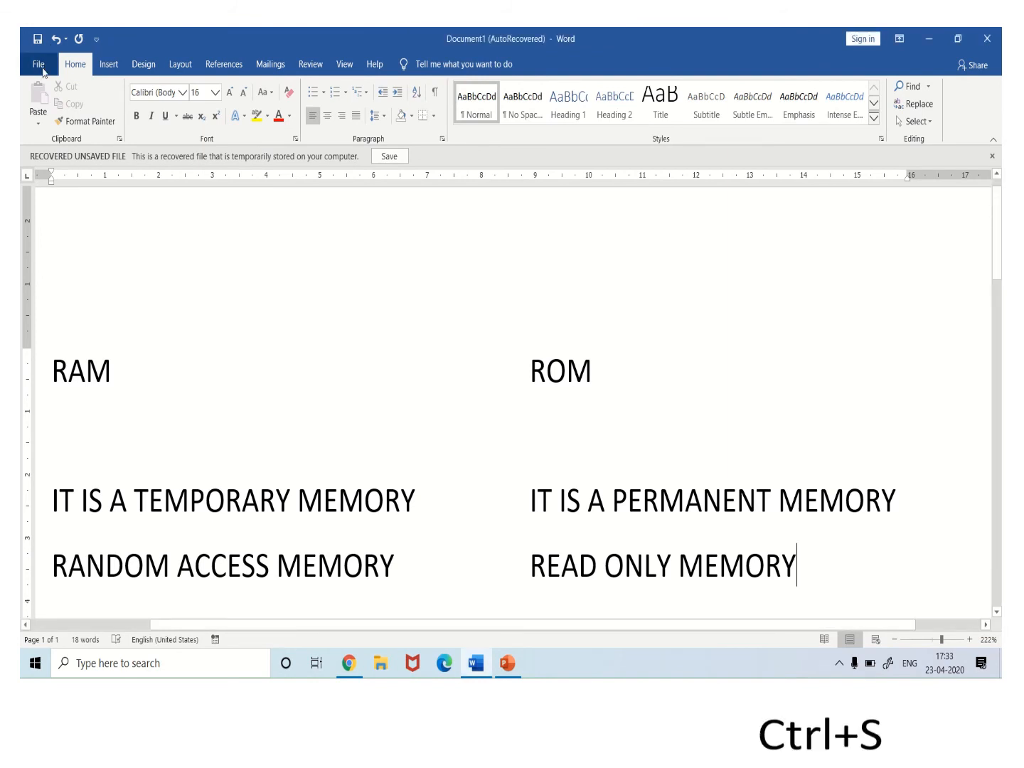
click(37, 64)
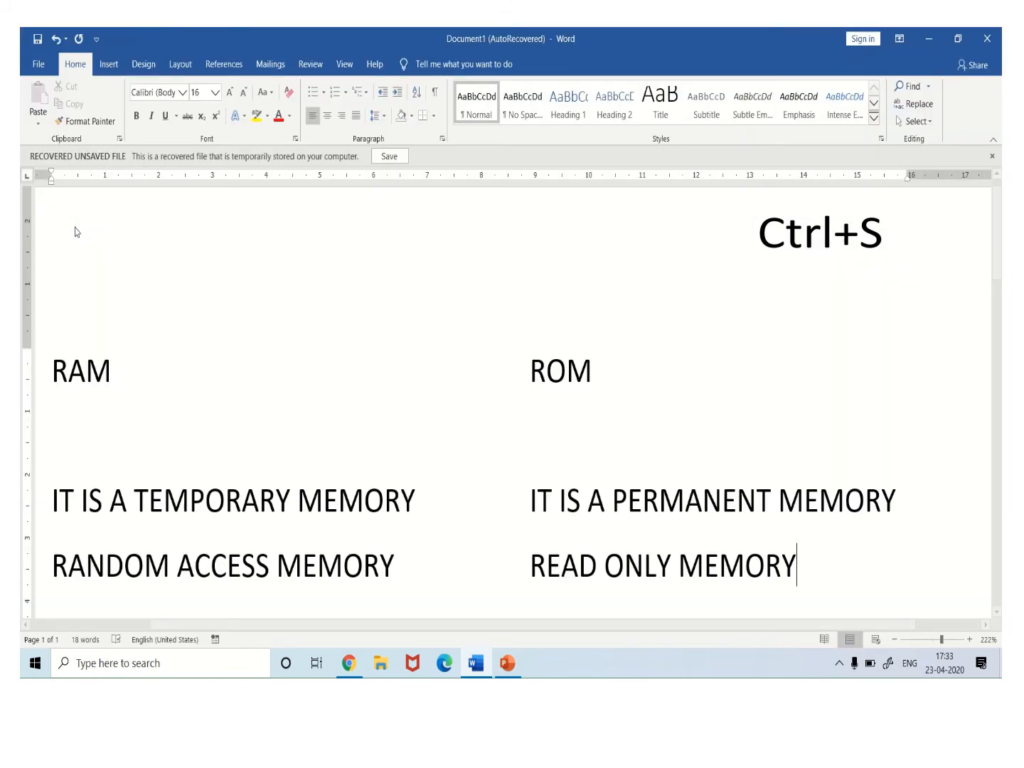
key(ctrl+s)
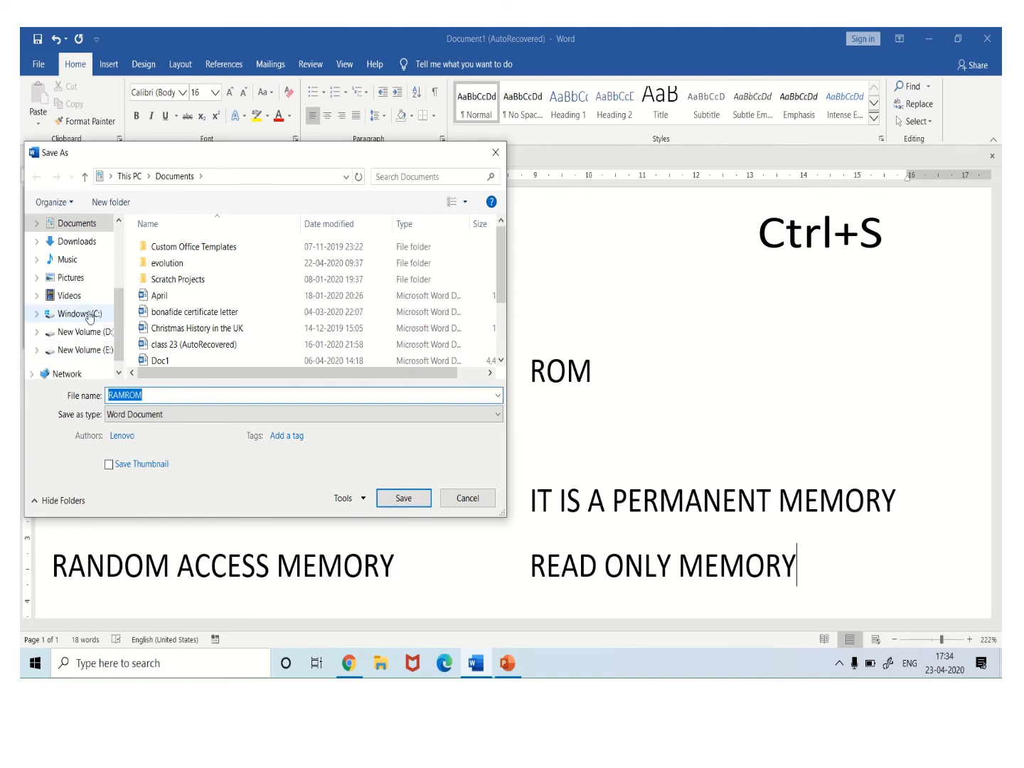
mouse_move(95, 350)
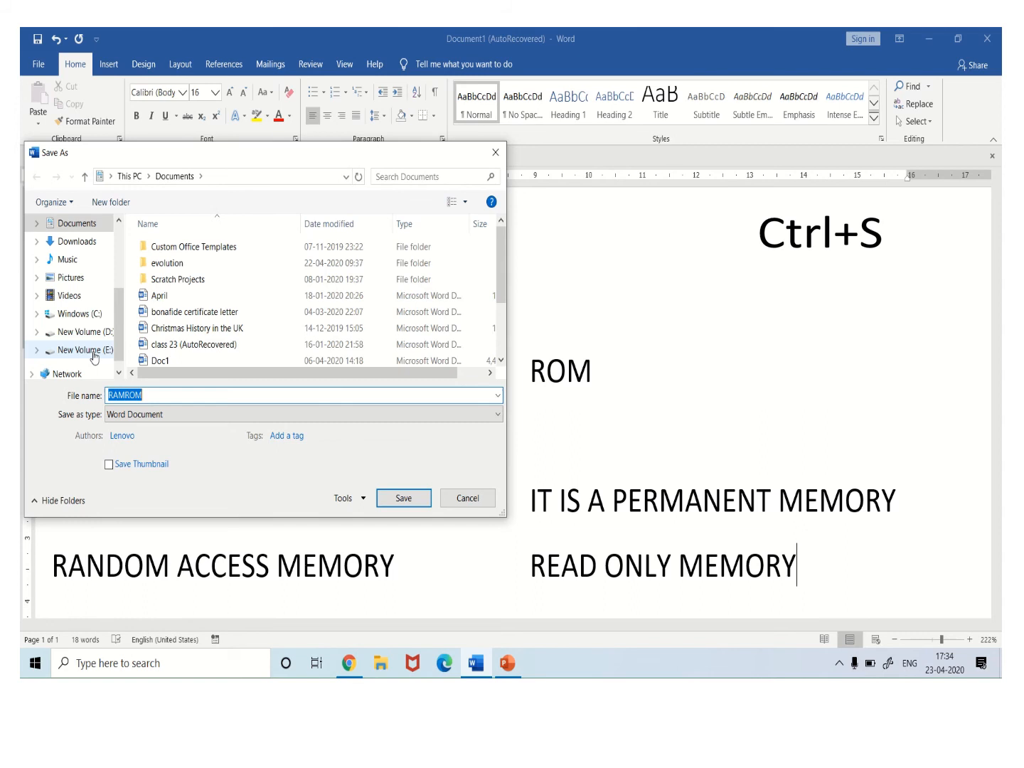
Save the document as RAMROM on New Volume (E:)
click(82, 350)
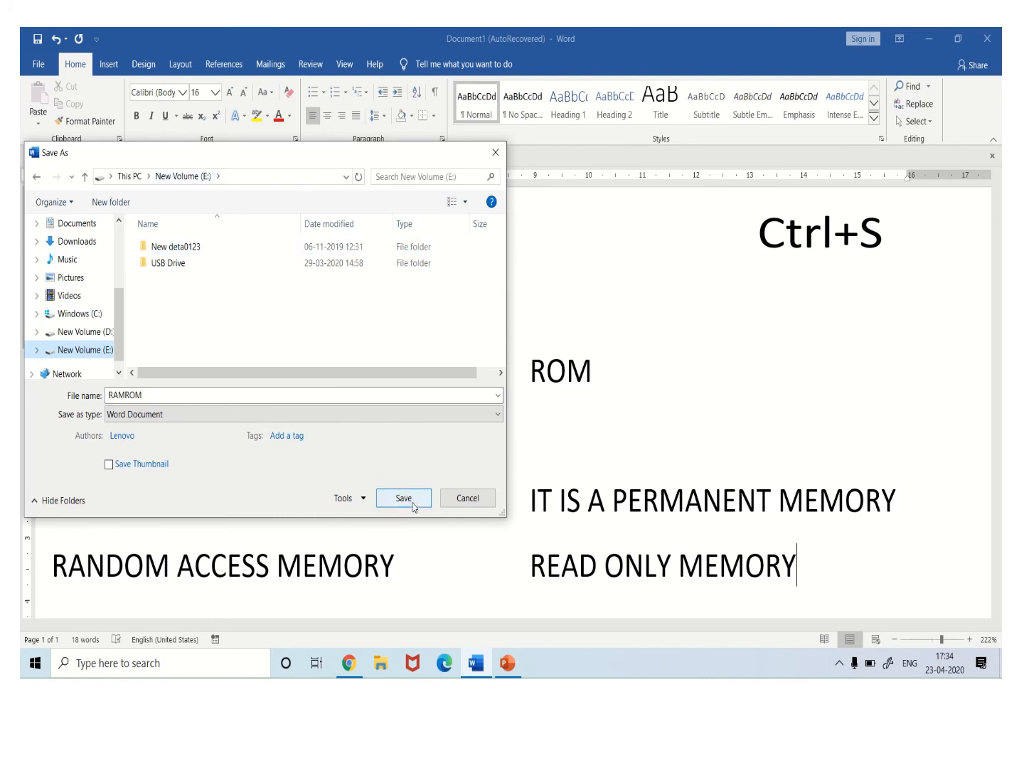
click(403, 498)
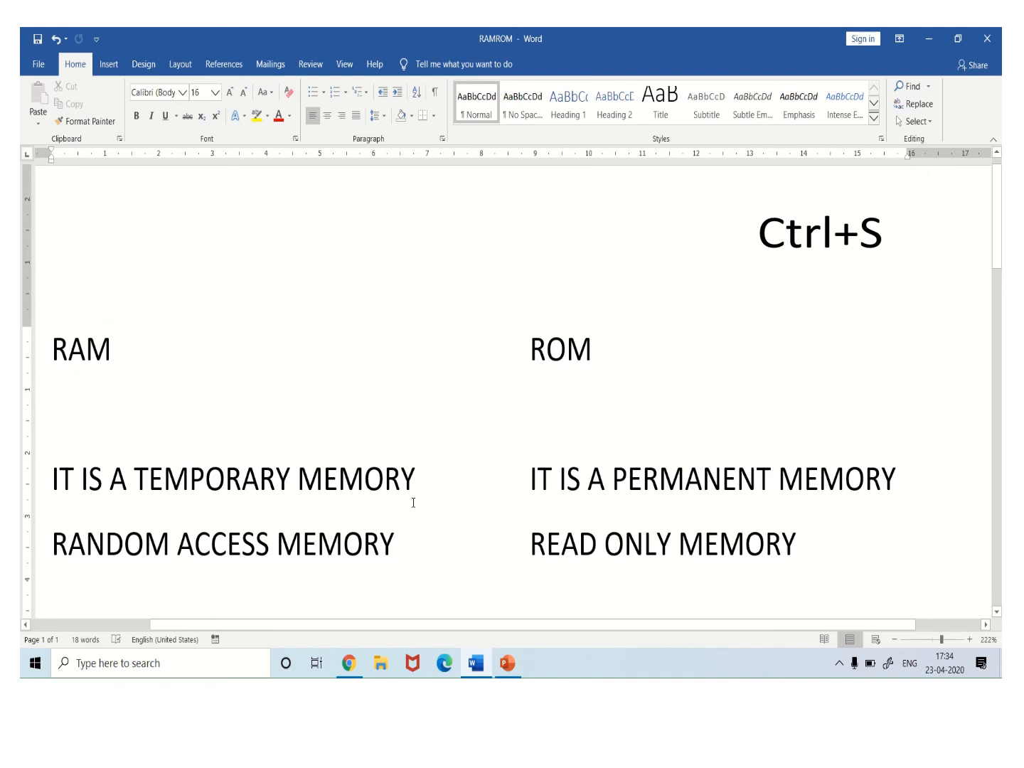
Close the saved RAMROM document and exit Word
click(797, 544)
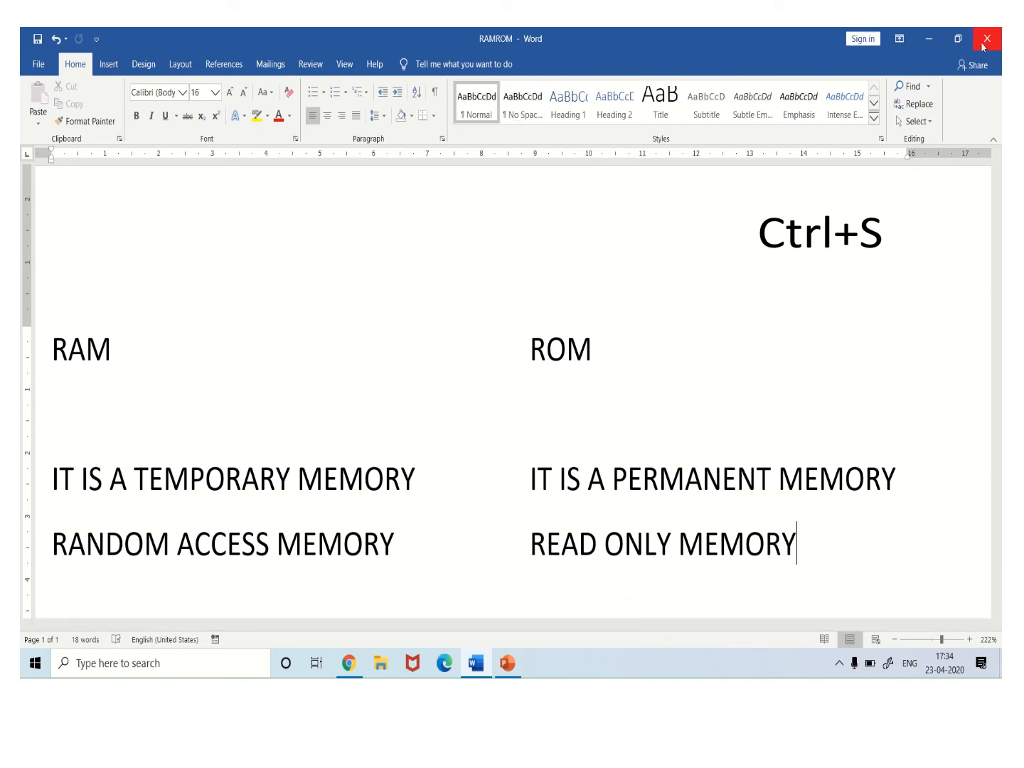
mouse_move(987, 38)
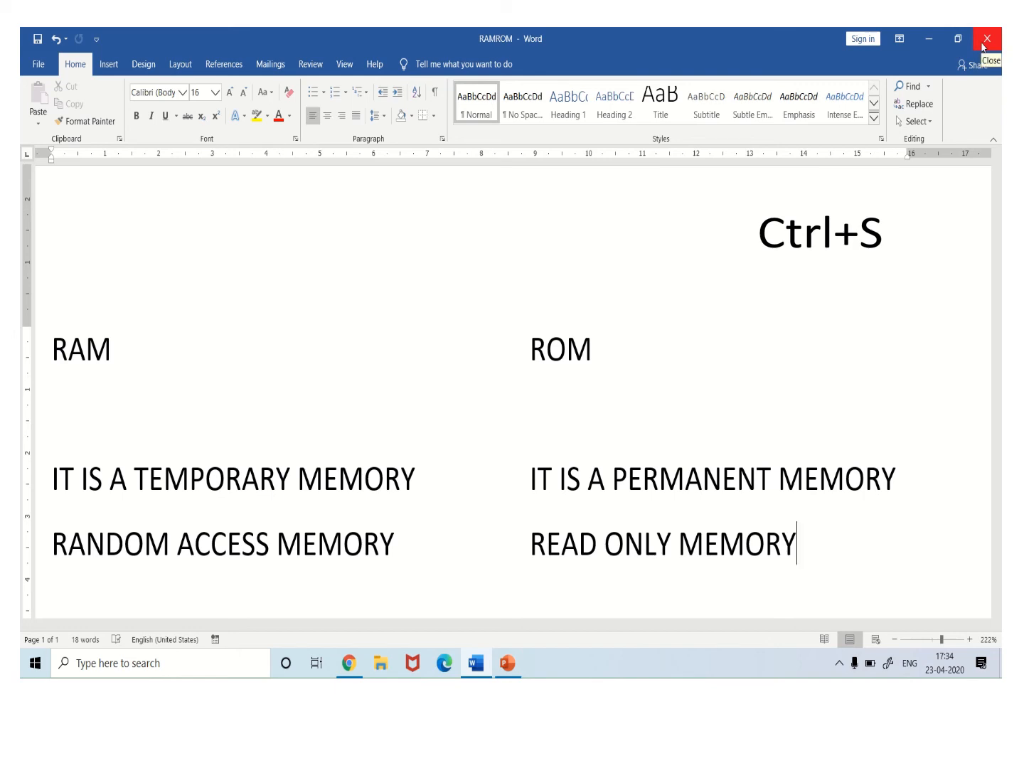
click(987, 39)
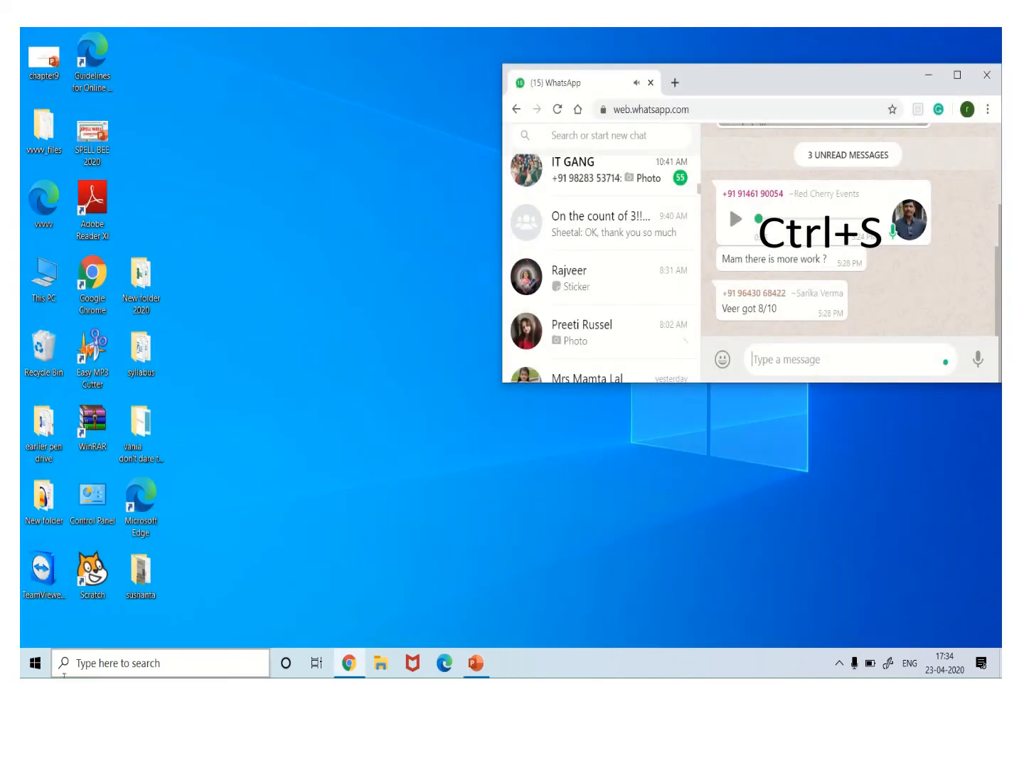